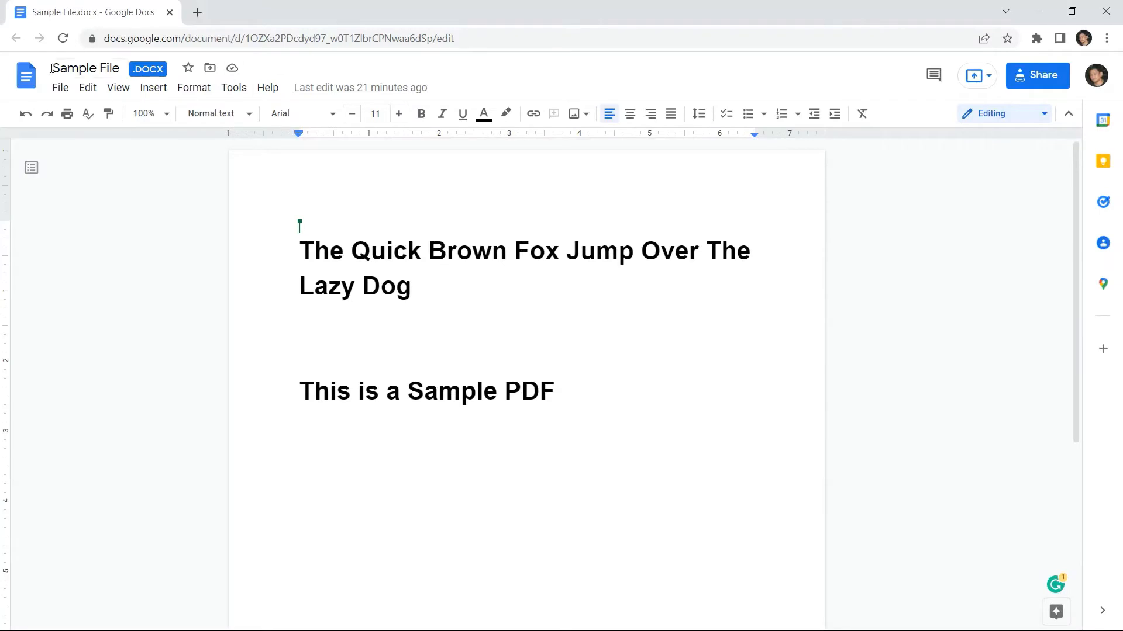
mouse_move(147, 69)
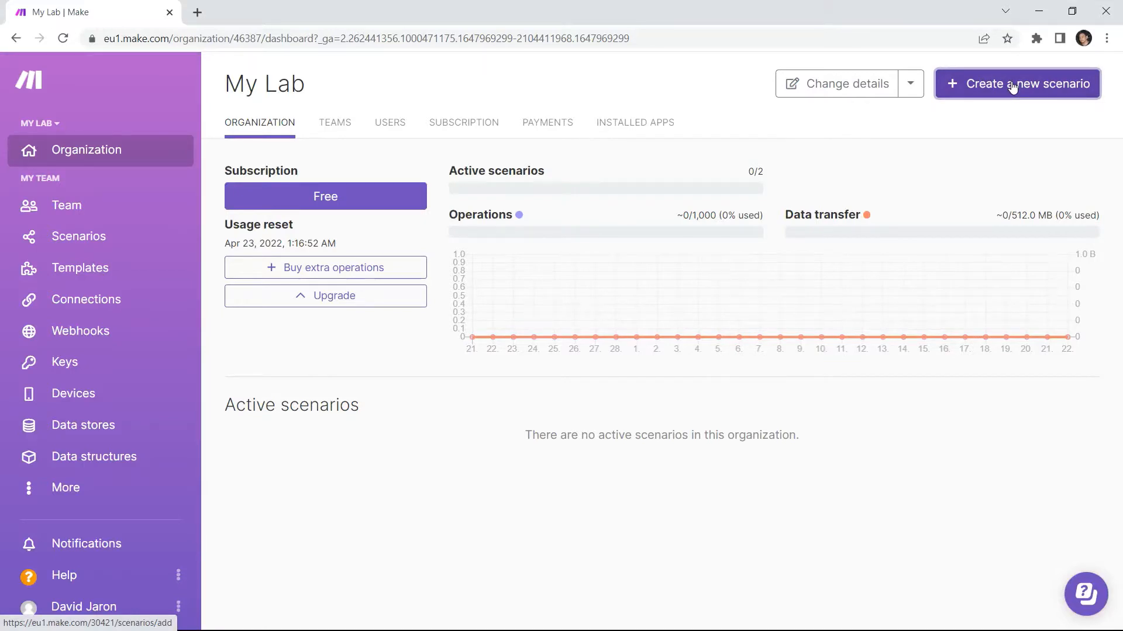
Step: Add a Google Drive 'Download a File' module set to Sample File picked from the list
click(1016, 84)
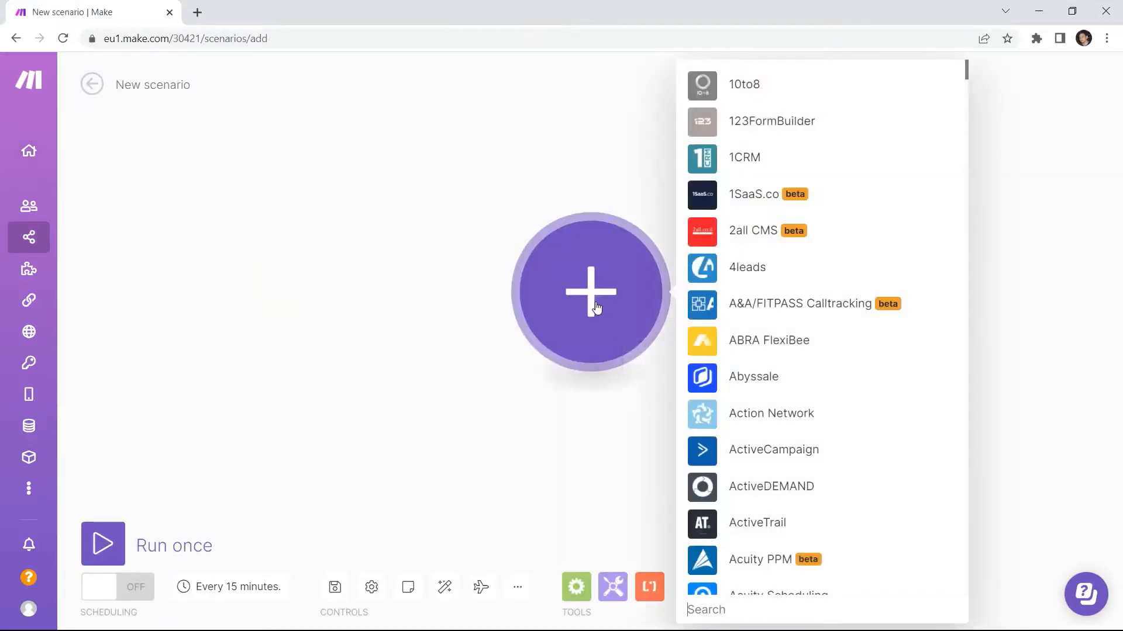
text(google)
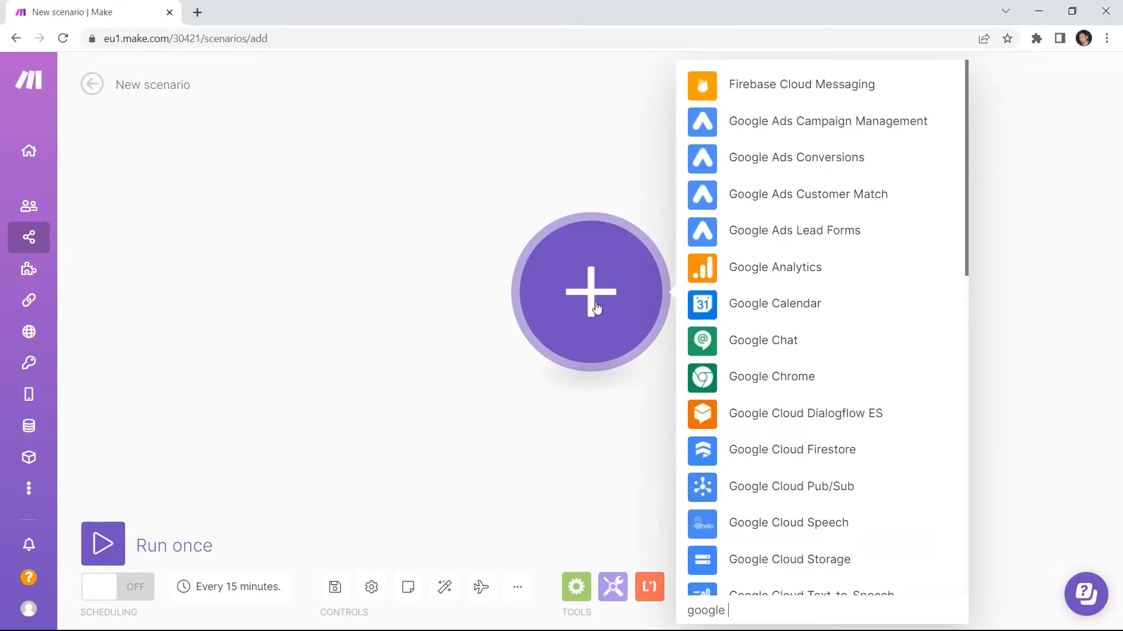
text(drive)
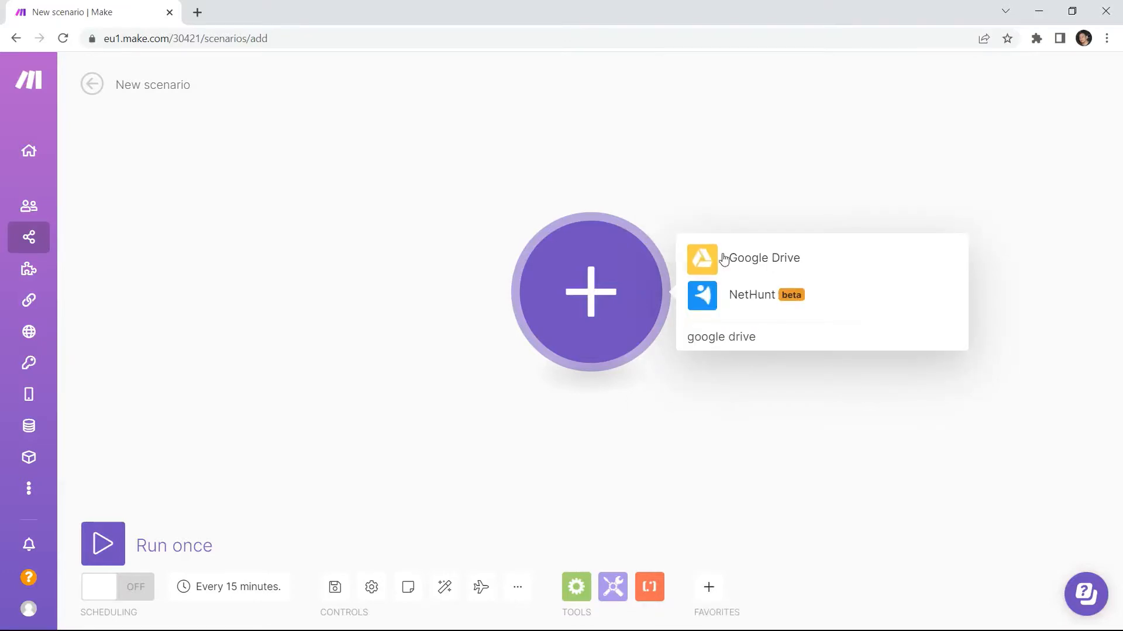
click(762, 257)
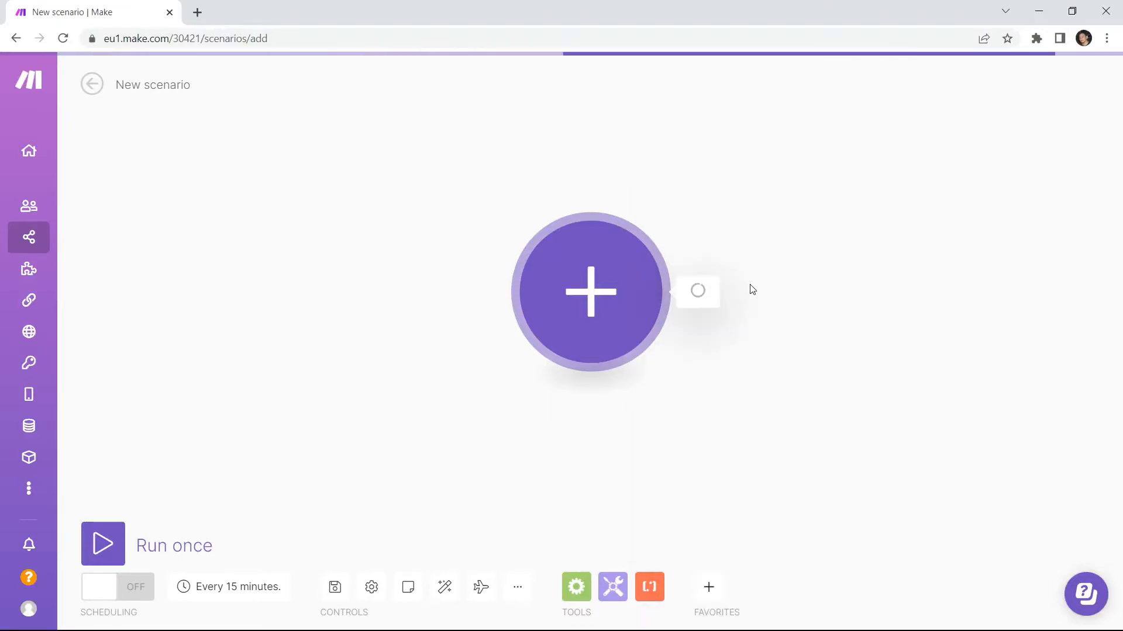
click(590, 291)
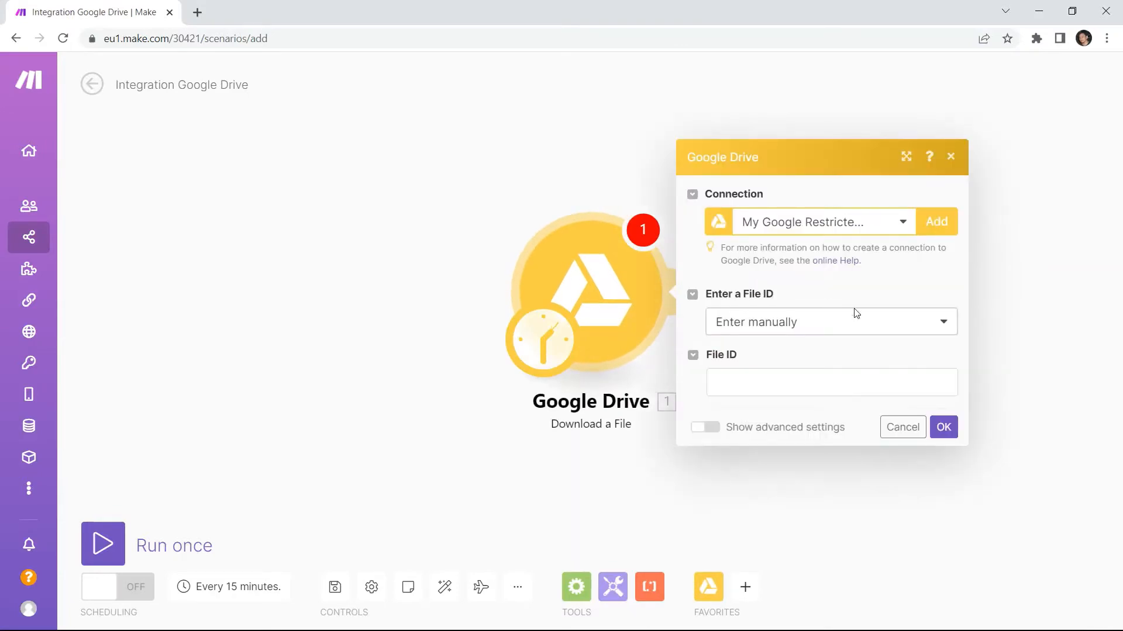
click(829, 322)
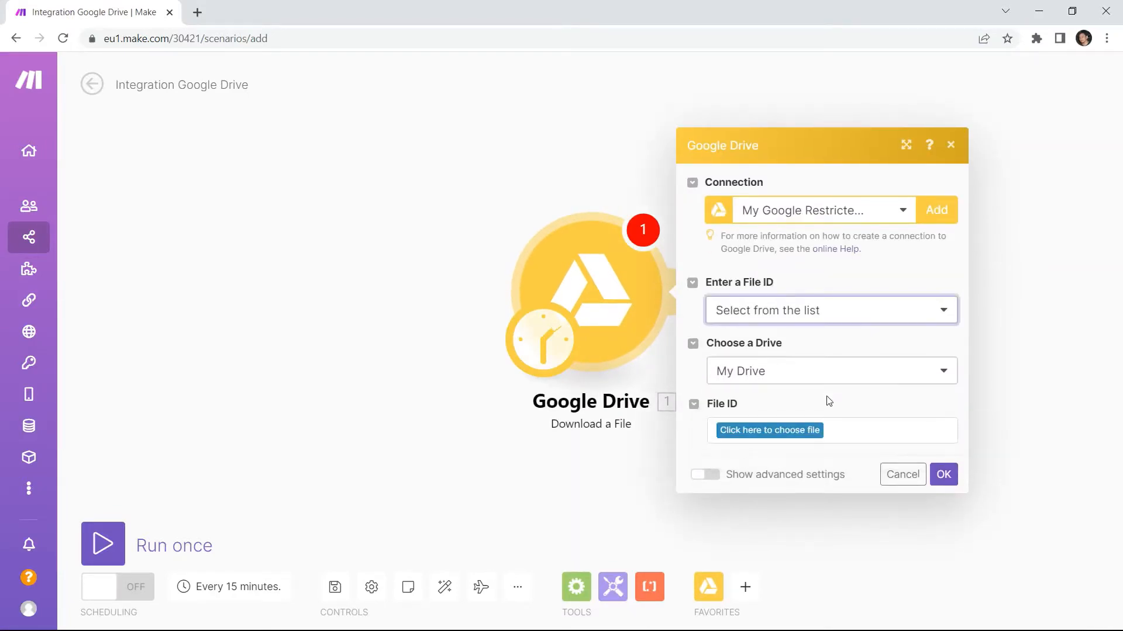
click(769, 430)
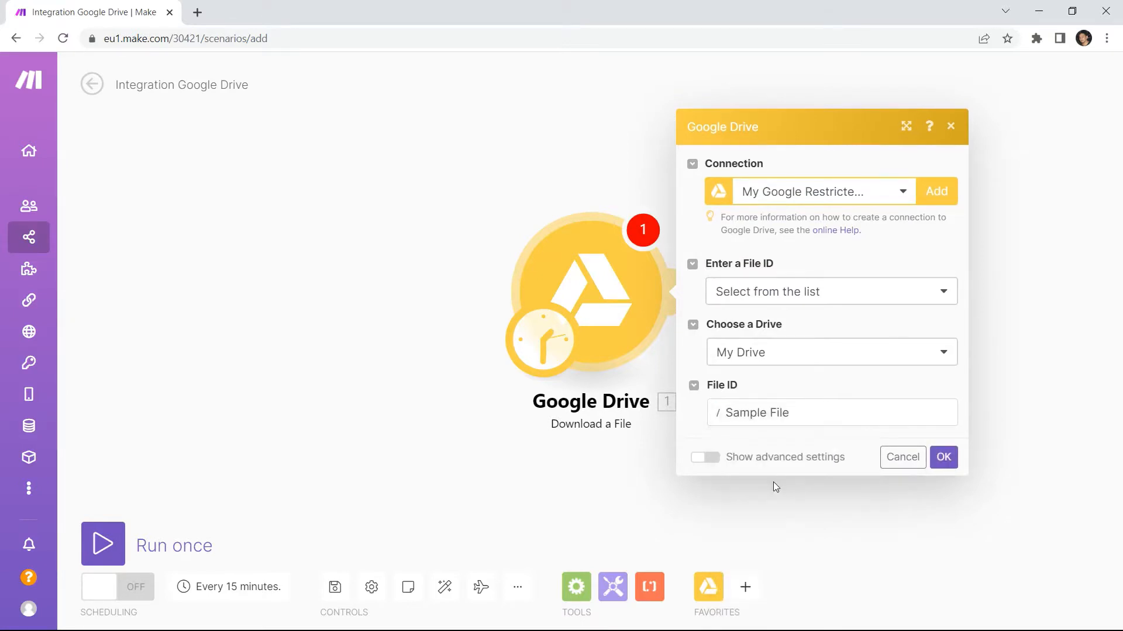
click(943, 458)
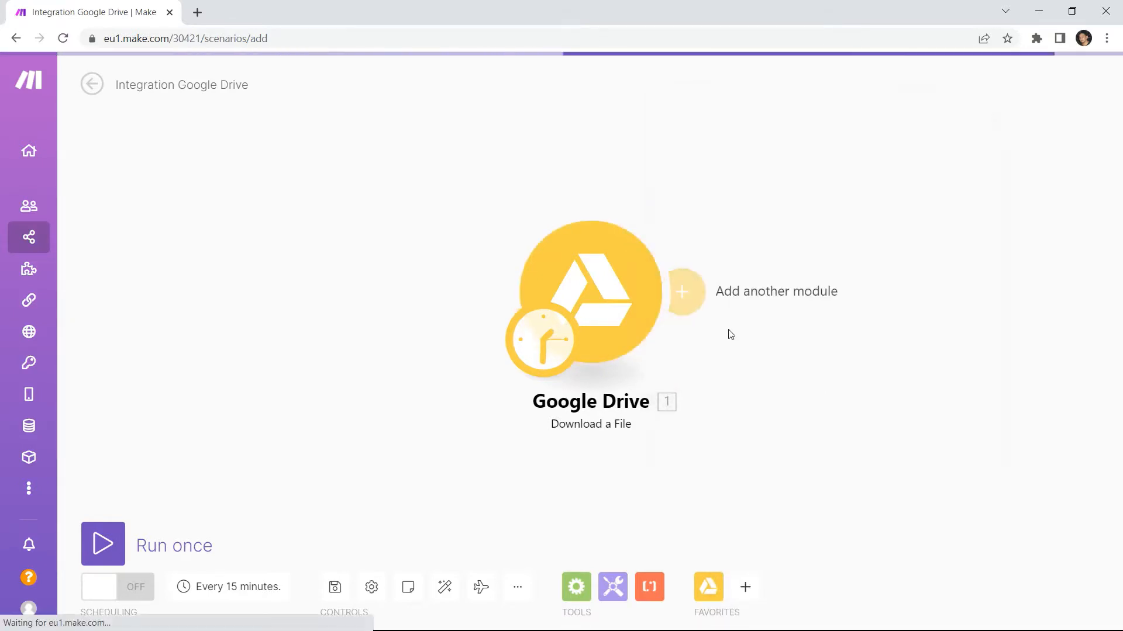
Step: Add a second module after Google Drive and choose PDF.co as its app
click(681, 291)
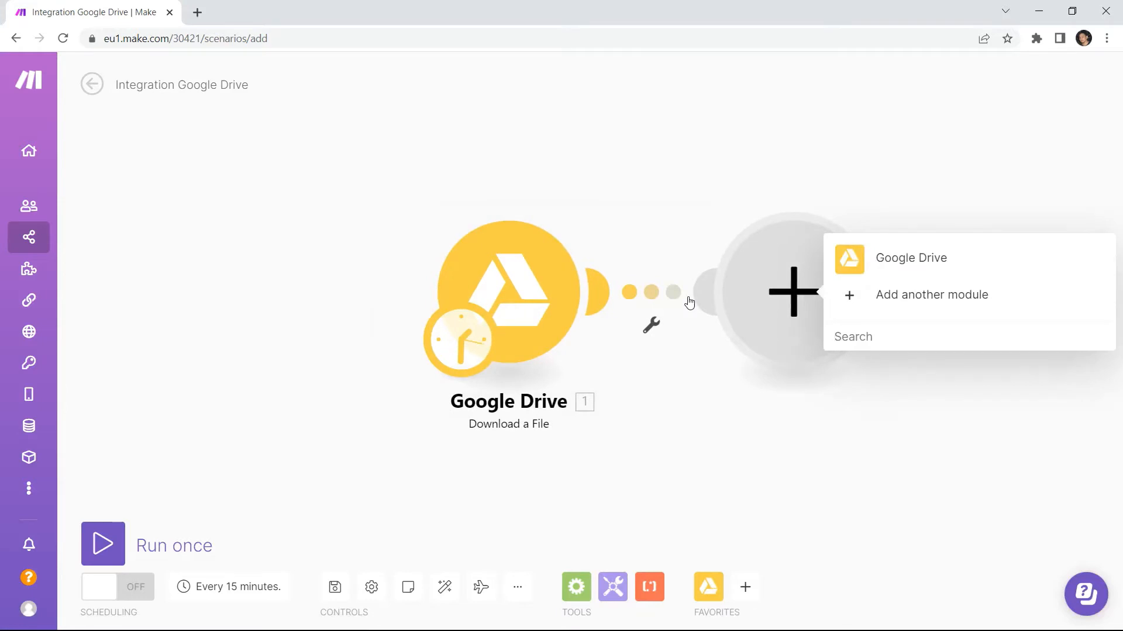
text(pdf.co)
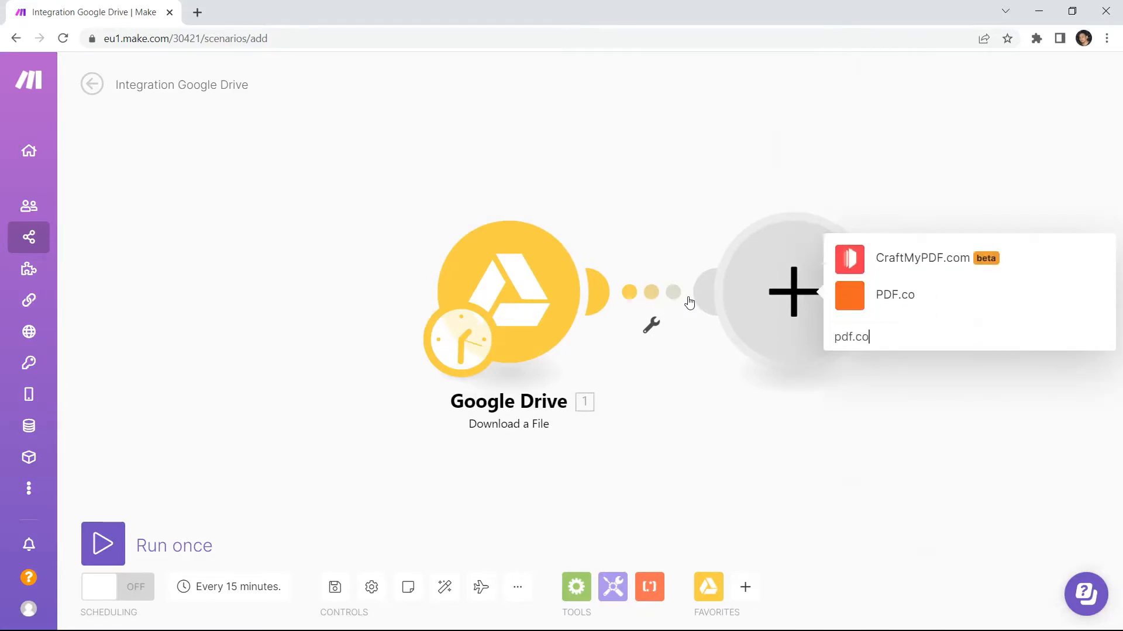
click(894, 295)
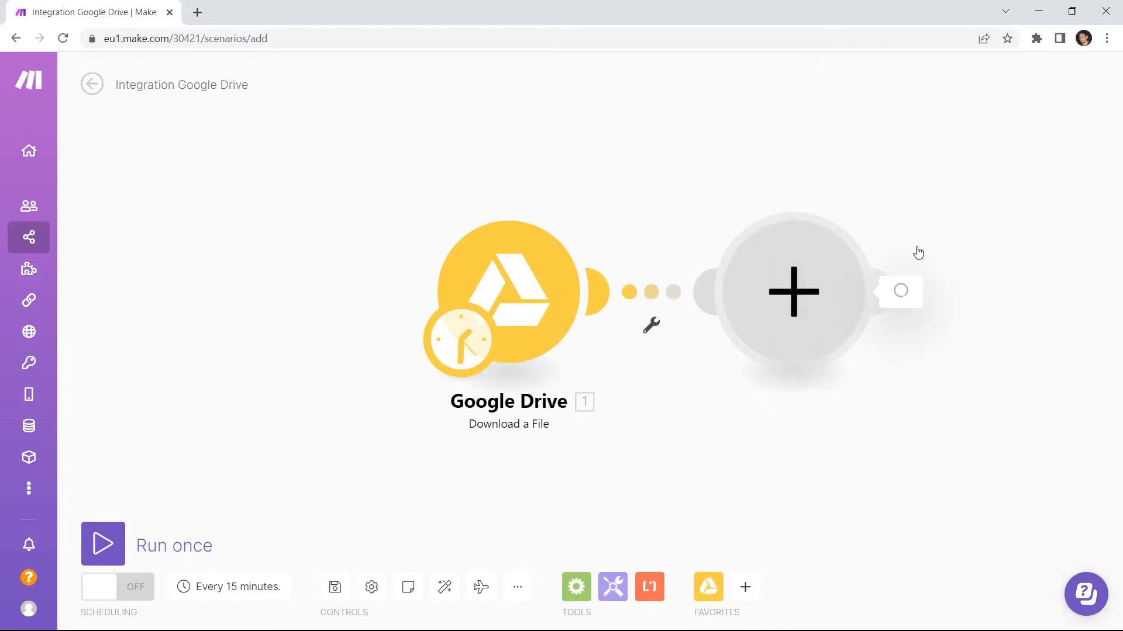
Step: Configure PDF.co 'Convert into PDF' on the downloaded Drive file with type Document to PDF
click(793, 291)
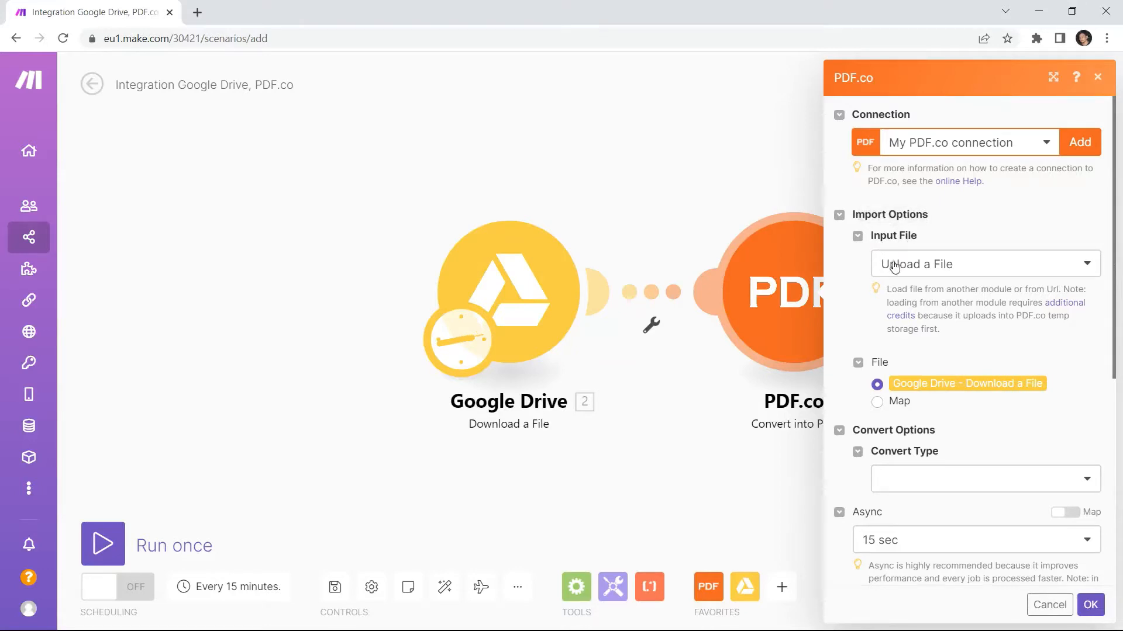
mouse_move(945, 267)
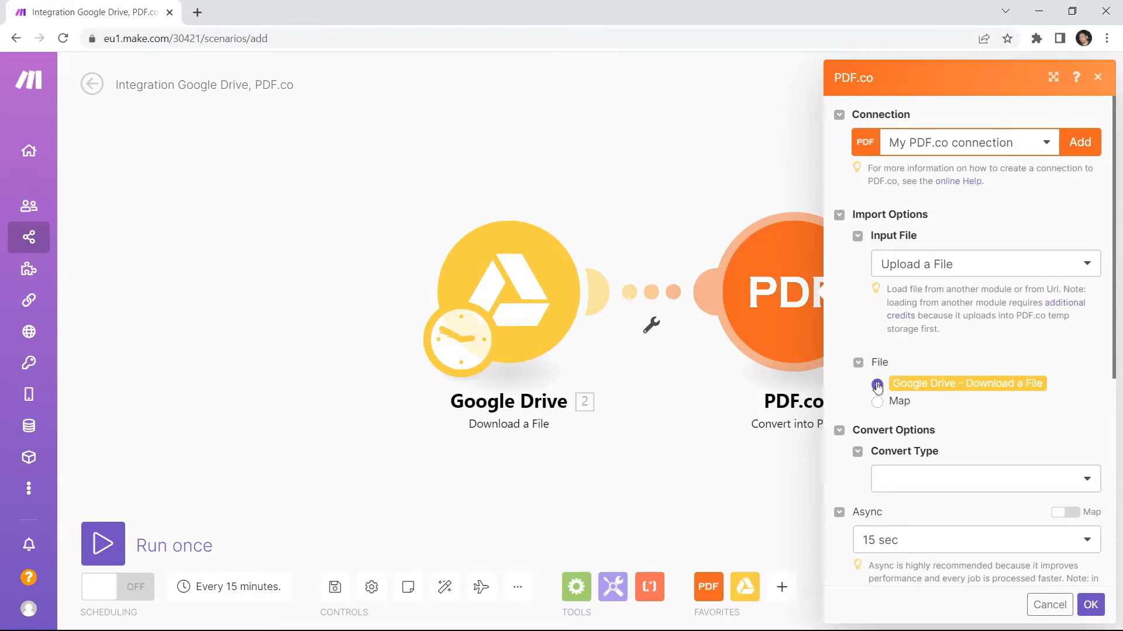
click(876, 383)
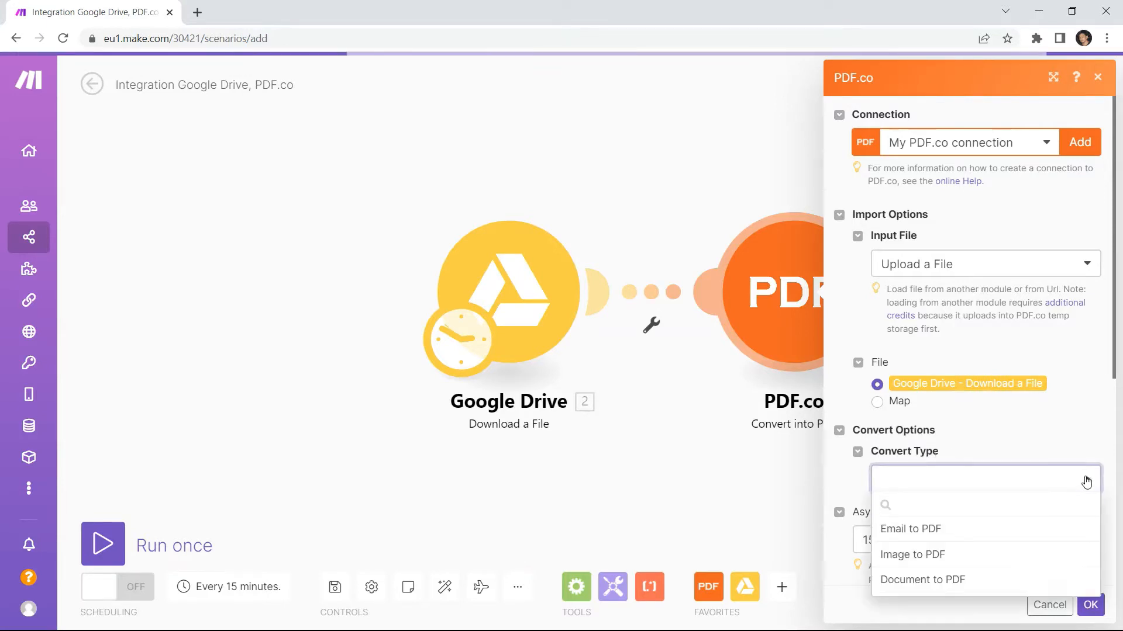
click(922, 580)
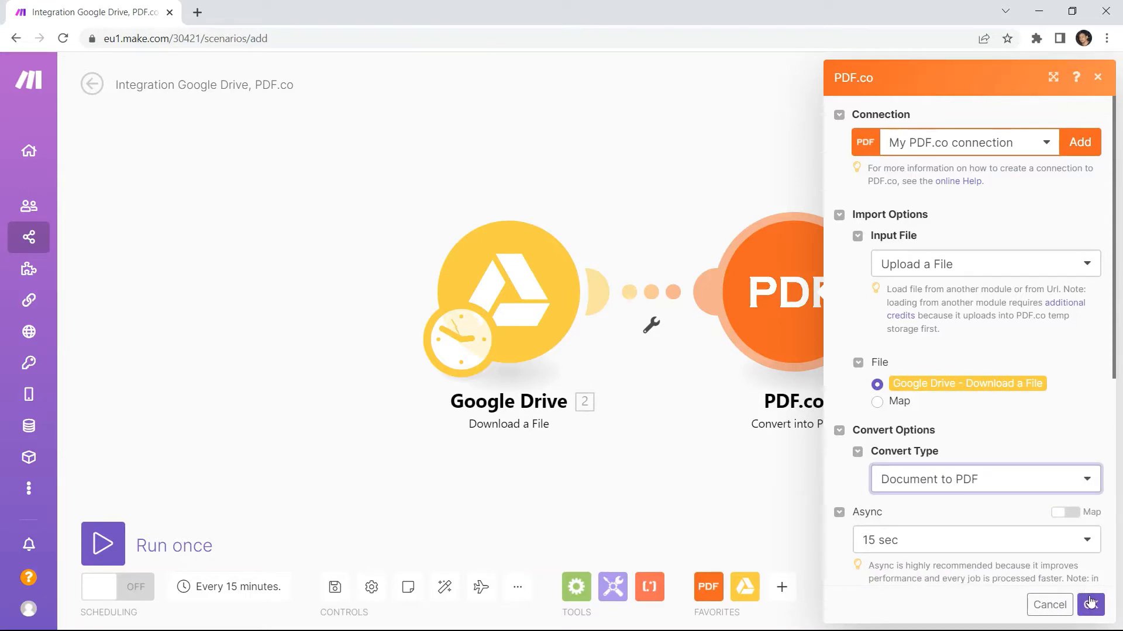
click(1090, 604)
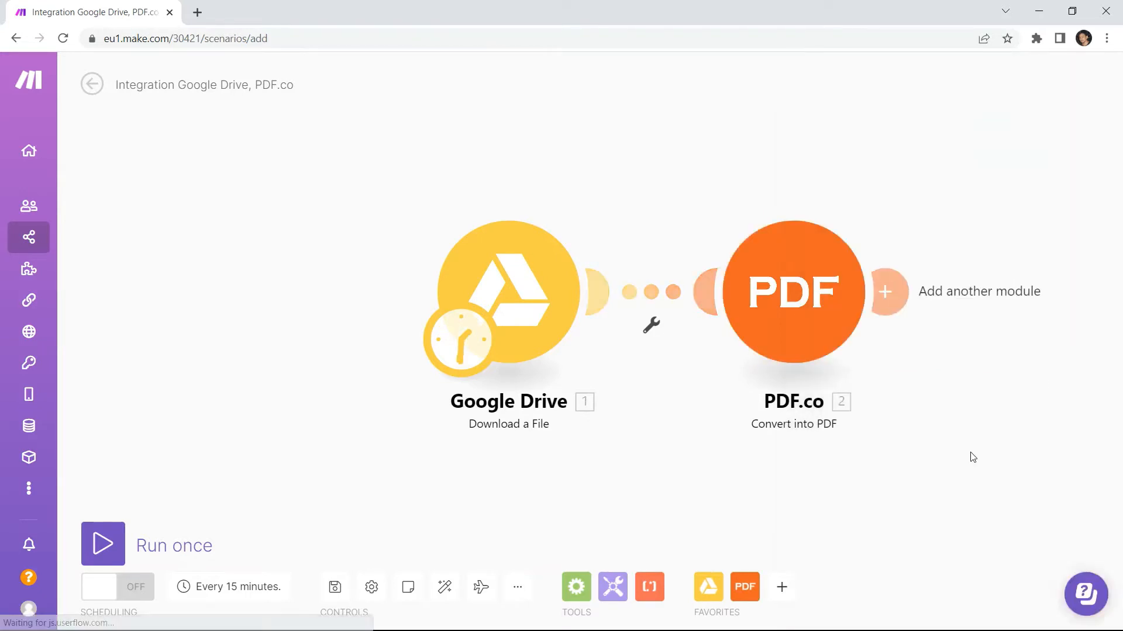
Step: Add a third module: PDF.co 'Make an API Call' after the conversion step
click(885, 291)
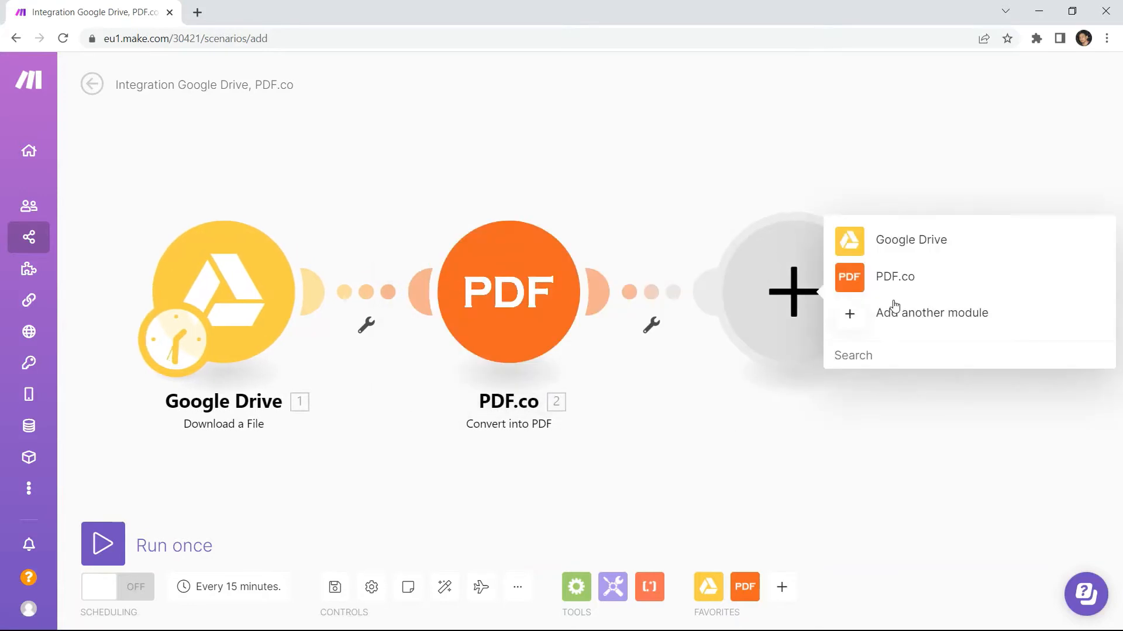
mouse_move(893, 278)
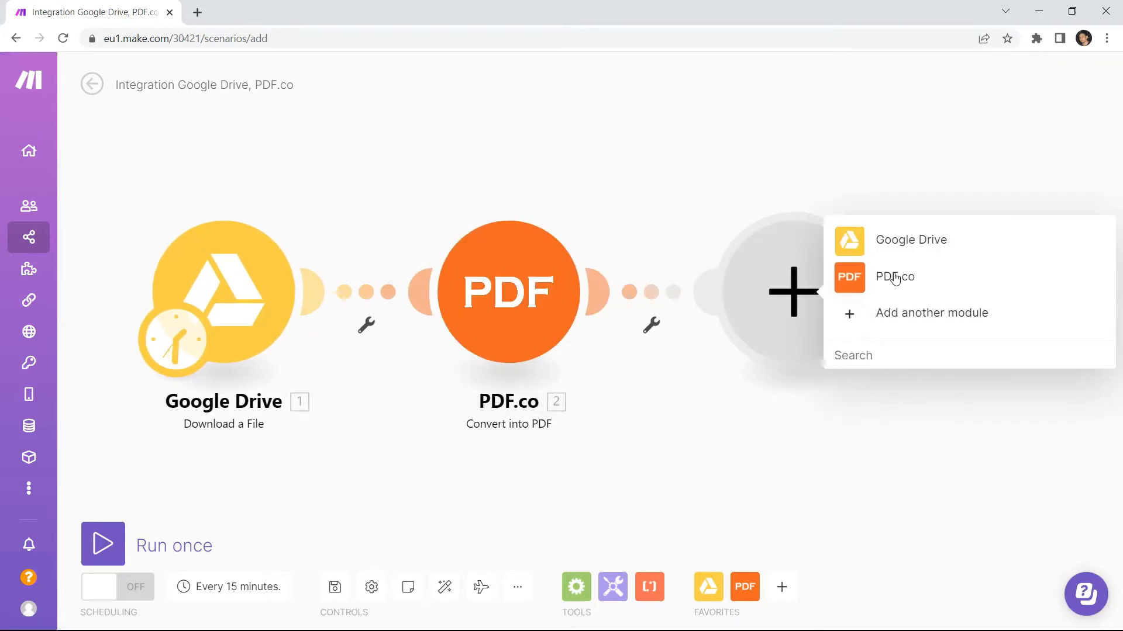
click(894, 276)
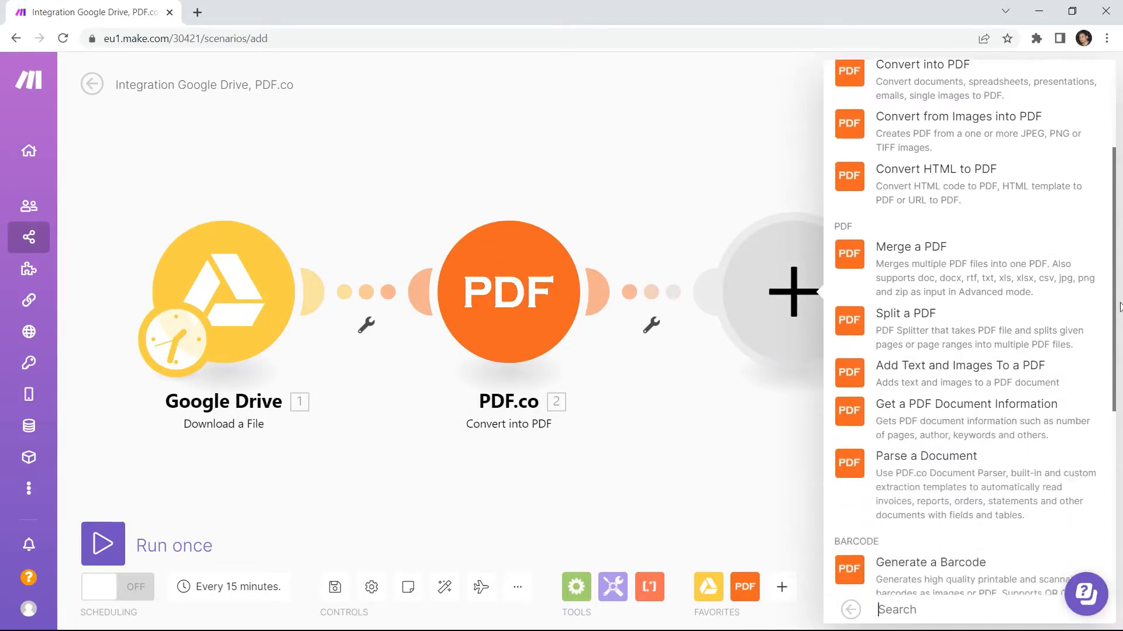
scroll(down, 3)
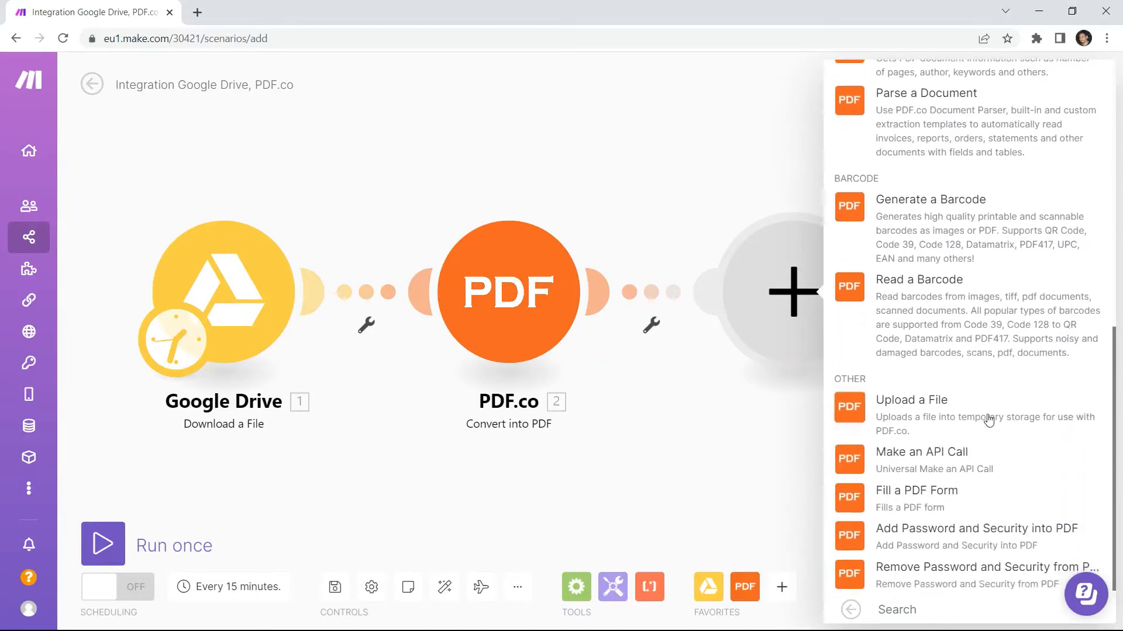
click(922, 451)
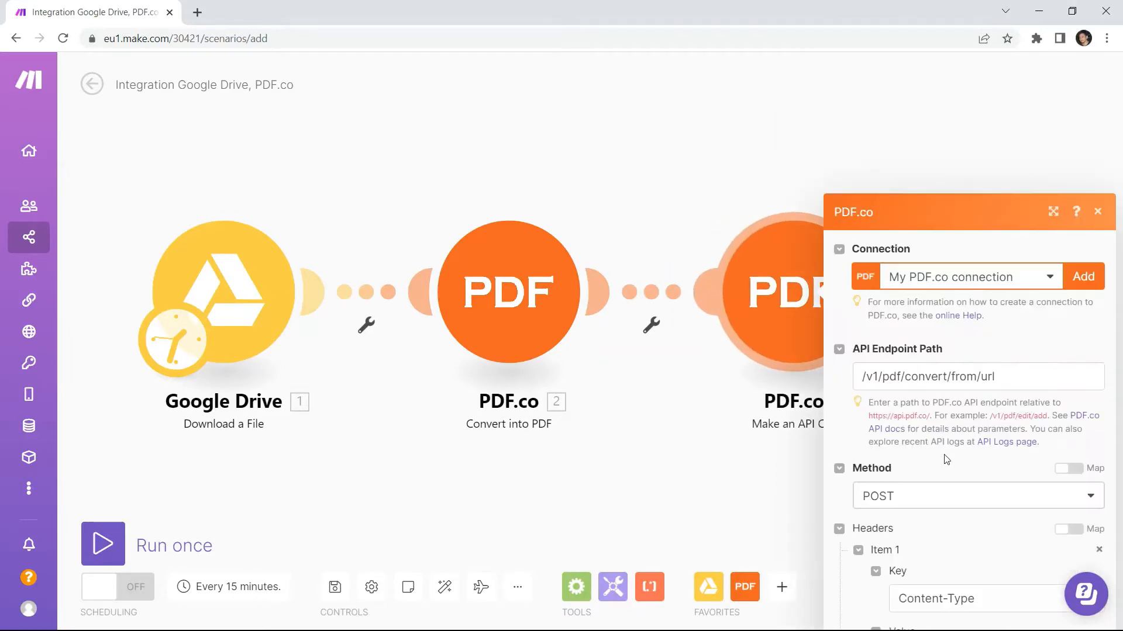
Step: Edit the API Endpoint Path to /v1/pdf/security/add
scroll(down, 3)
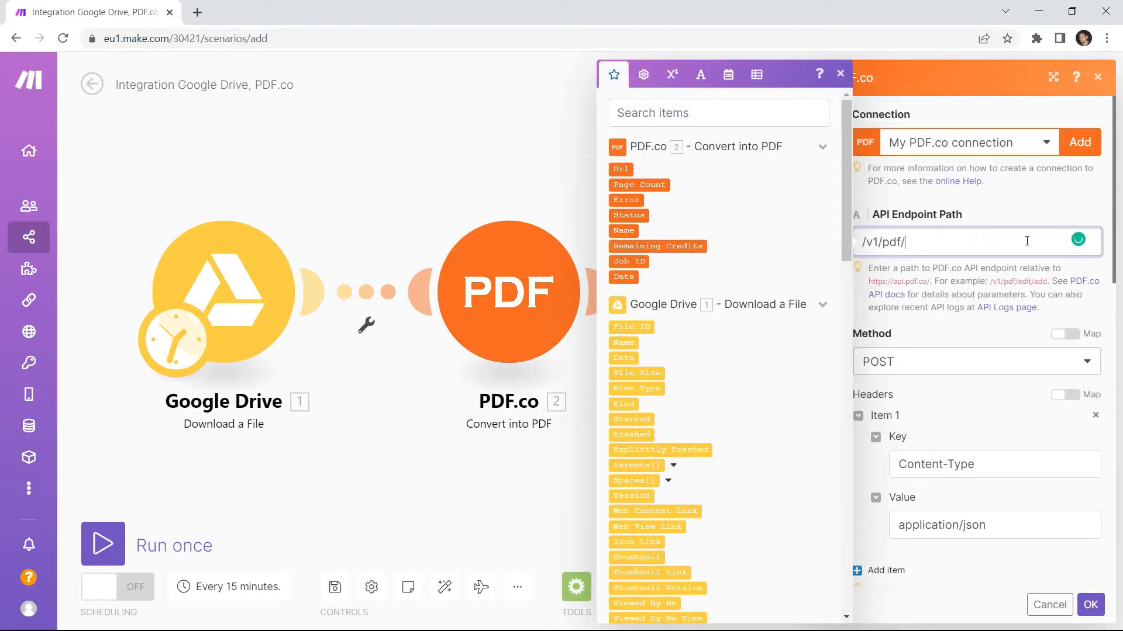
text(secur)
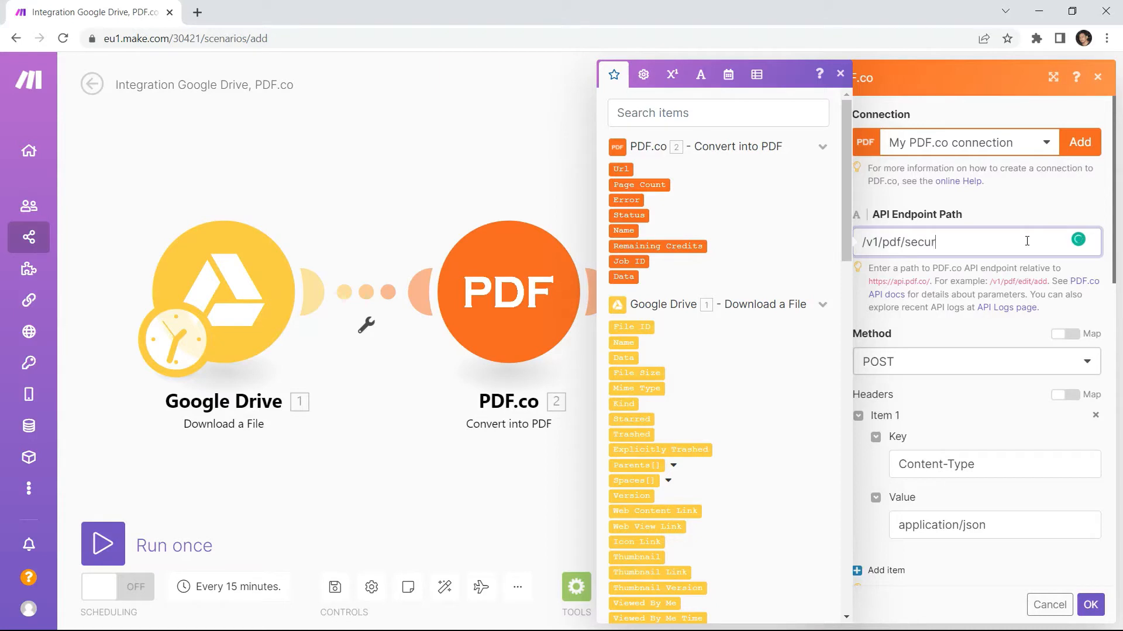
text(ity/)
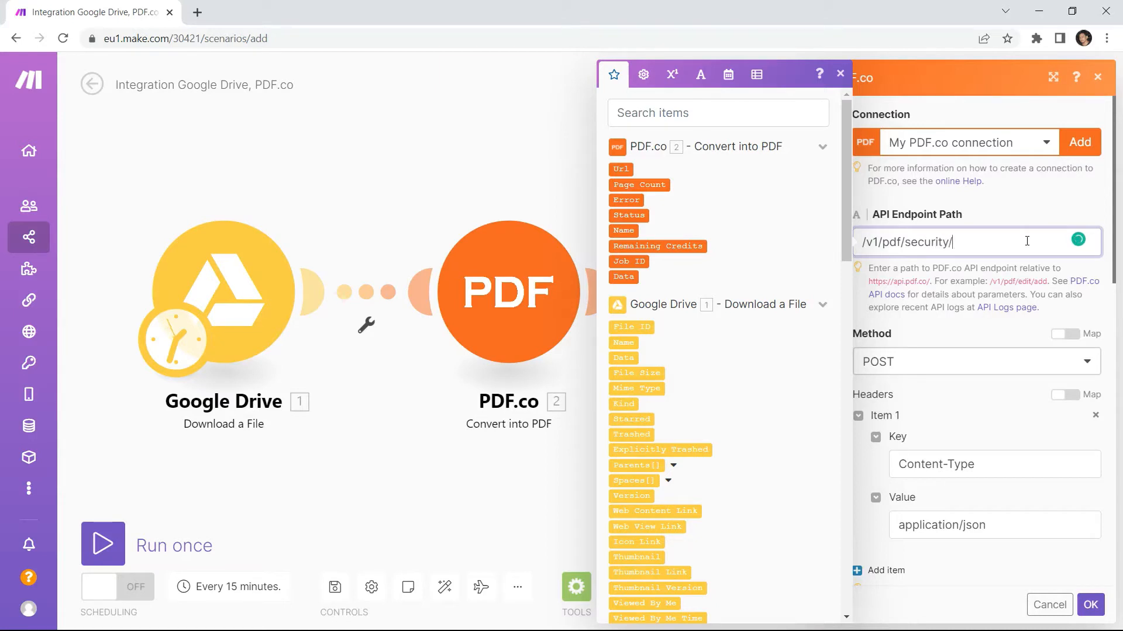
text(add)
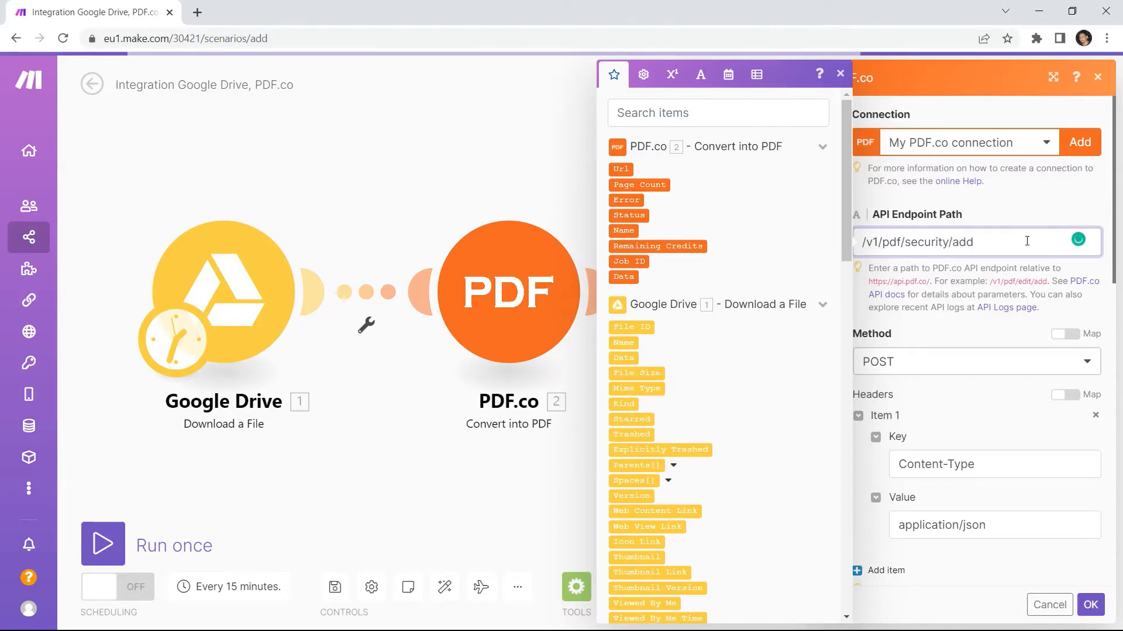
click(974, 362)
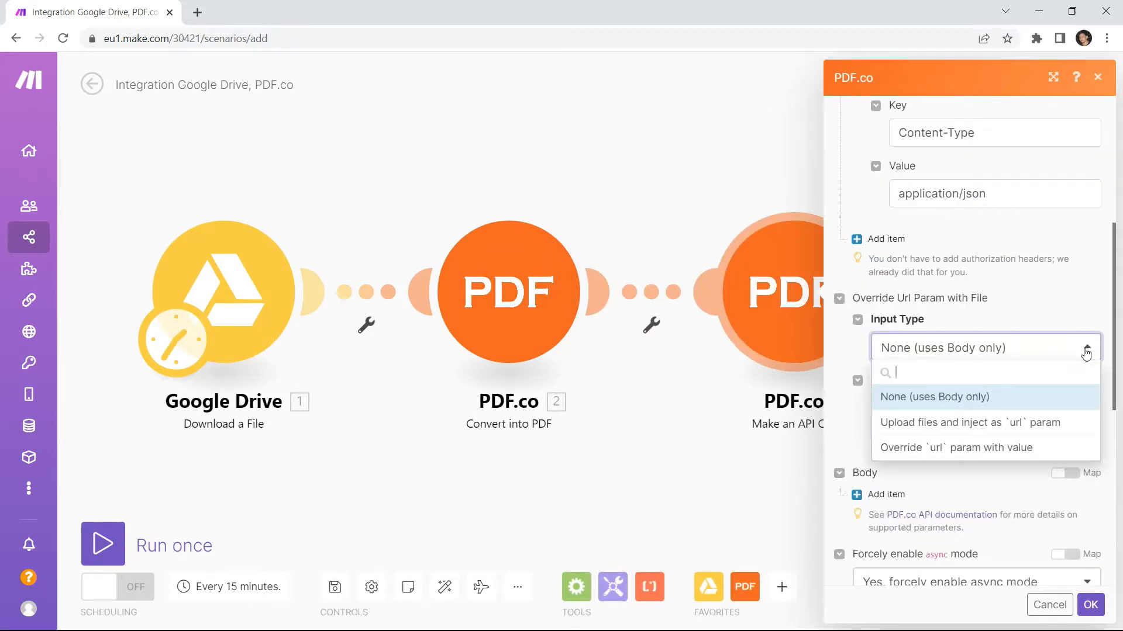
Step: Override the url param with the converted PDF's 2.Url and name the output file Output_Protected
click(955, 448)
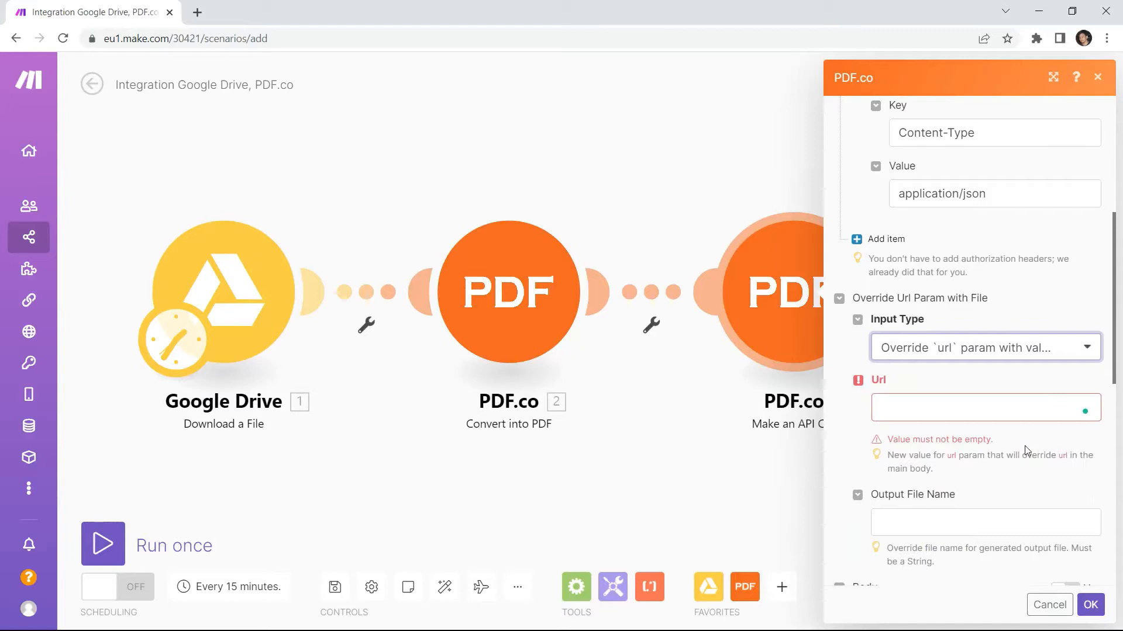
click(985, 408)
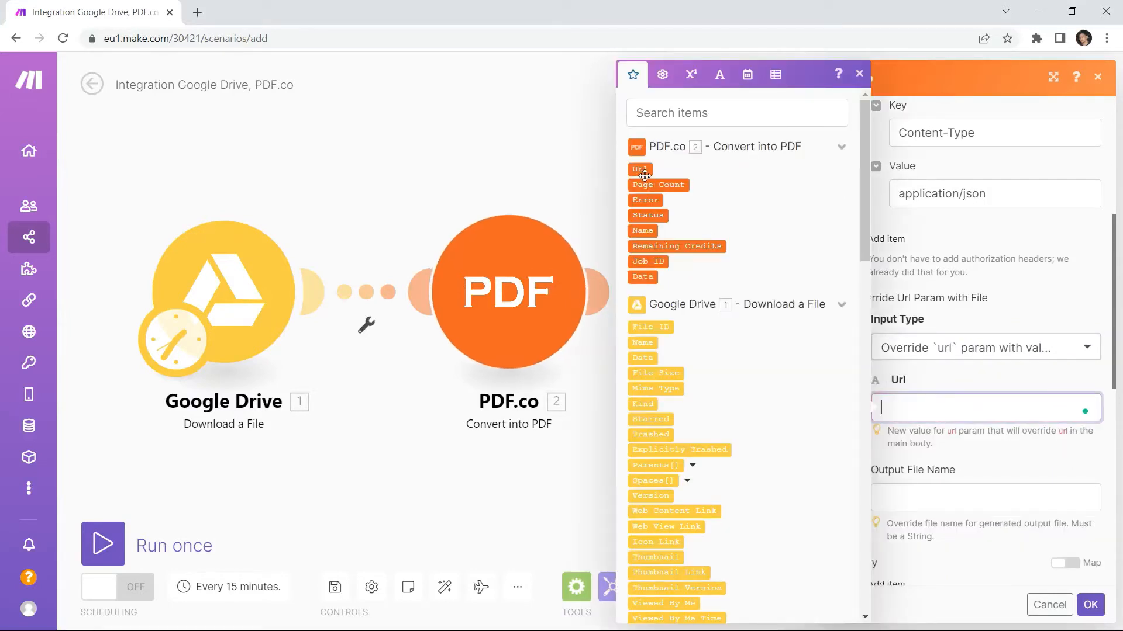
click(638, 168)
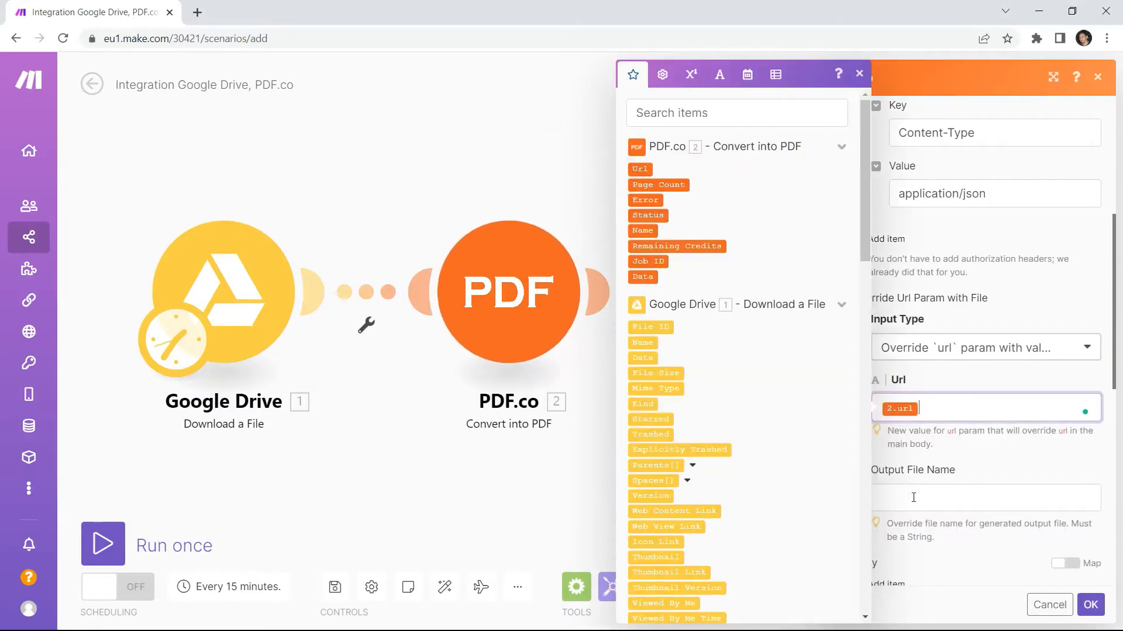
click(985, 498)
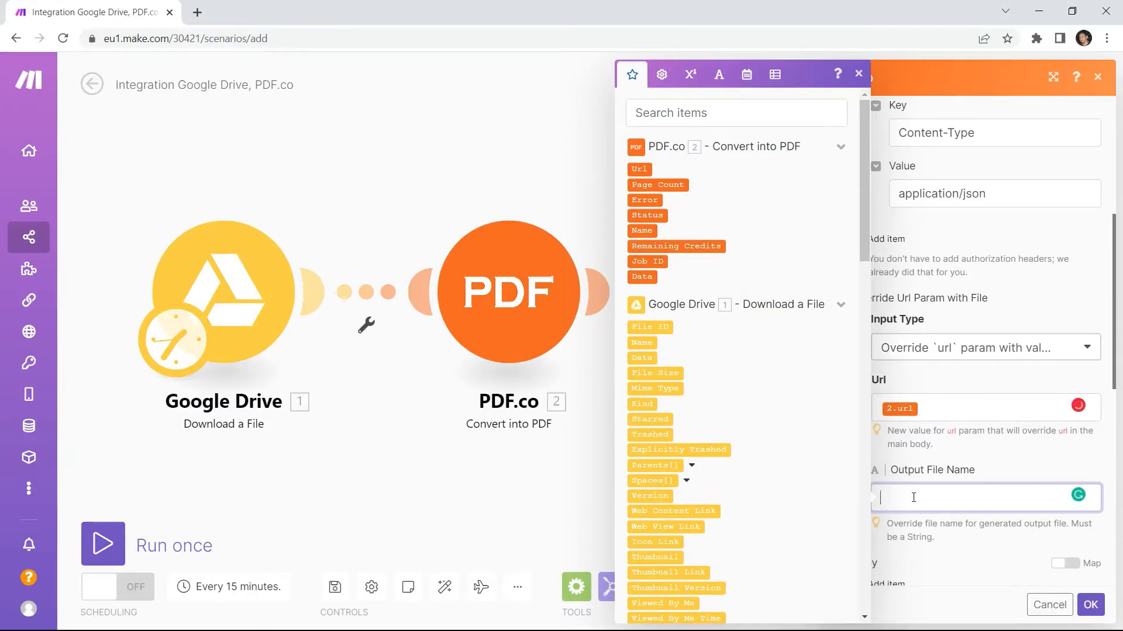
text(Output)
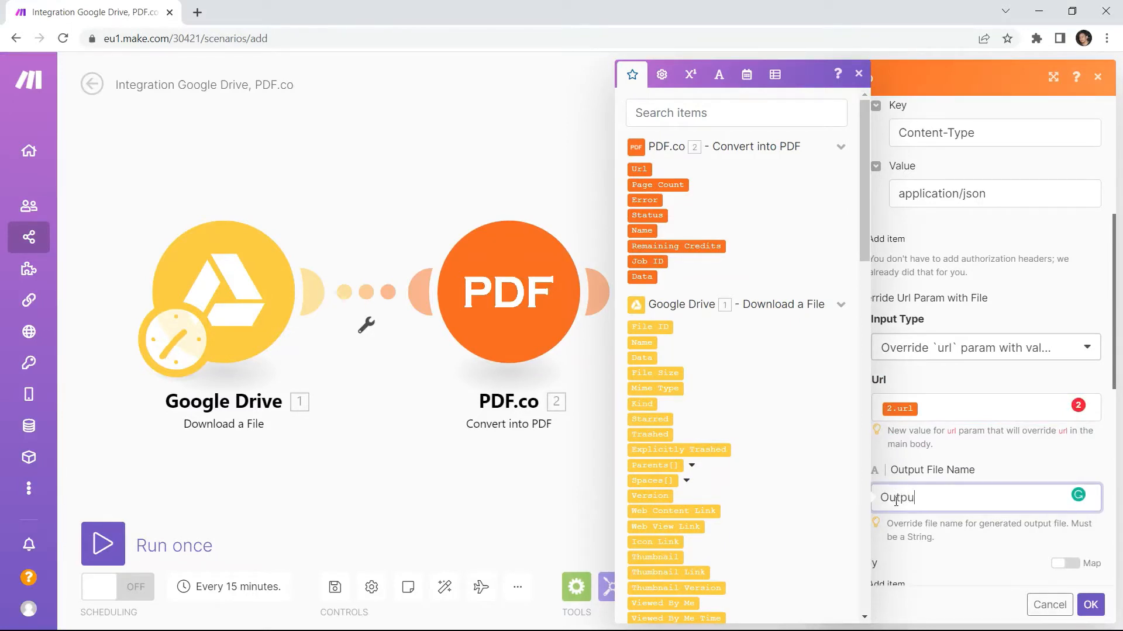
text(_Pr)
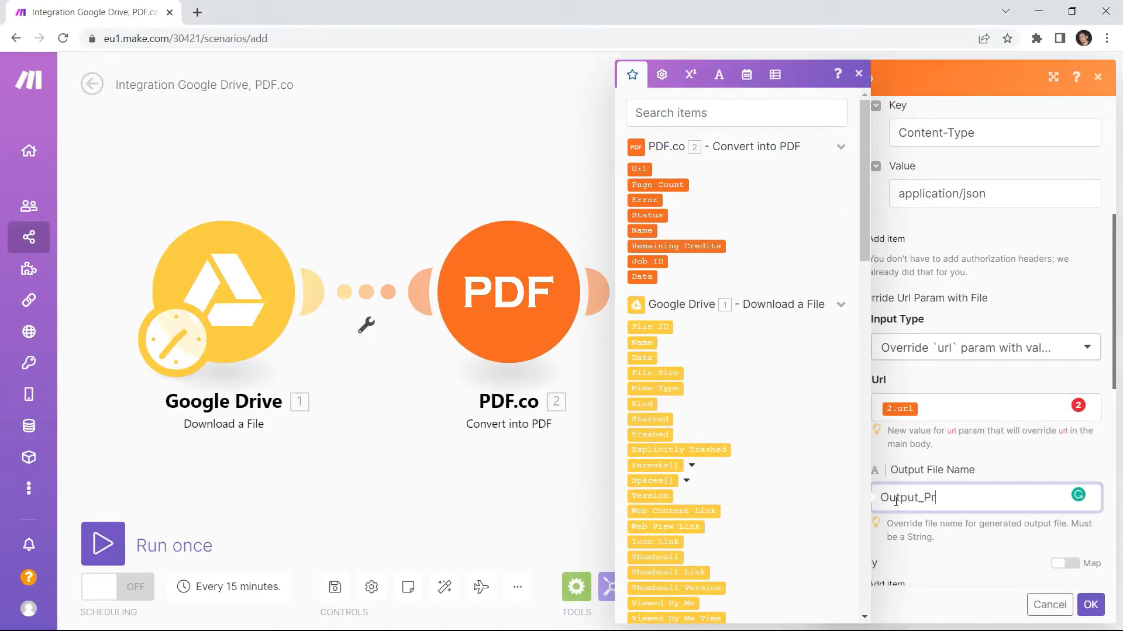
text(otected)
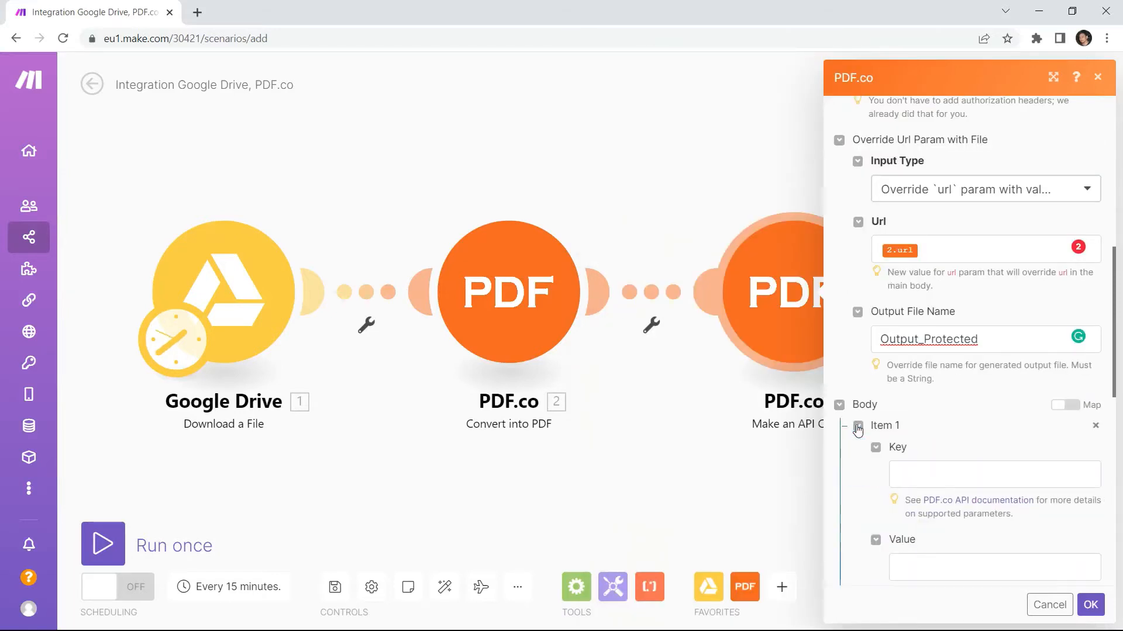
Step: Fill body Item 1 with key EncryptionAlgorithm and value AES_128bit
click(994, 474)
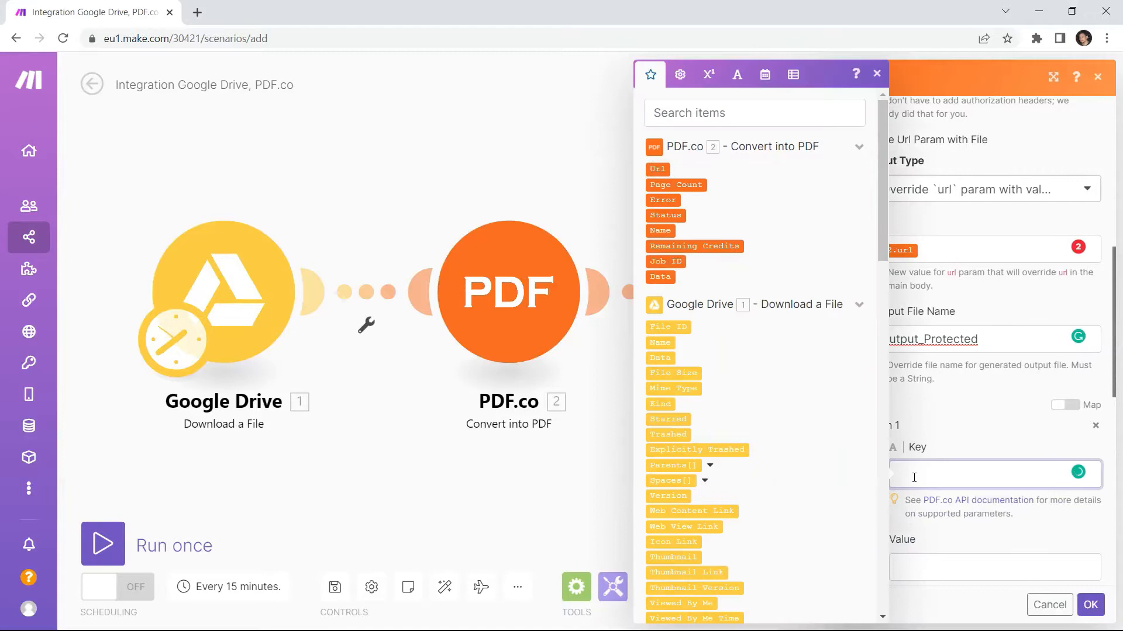
text(Encry)
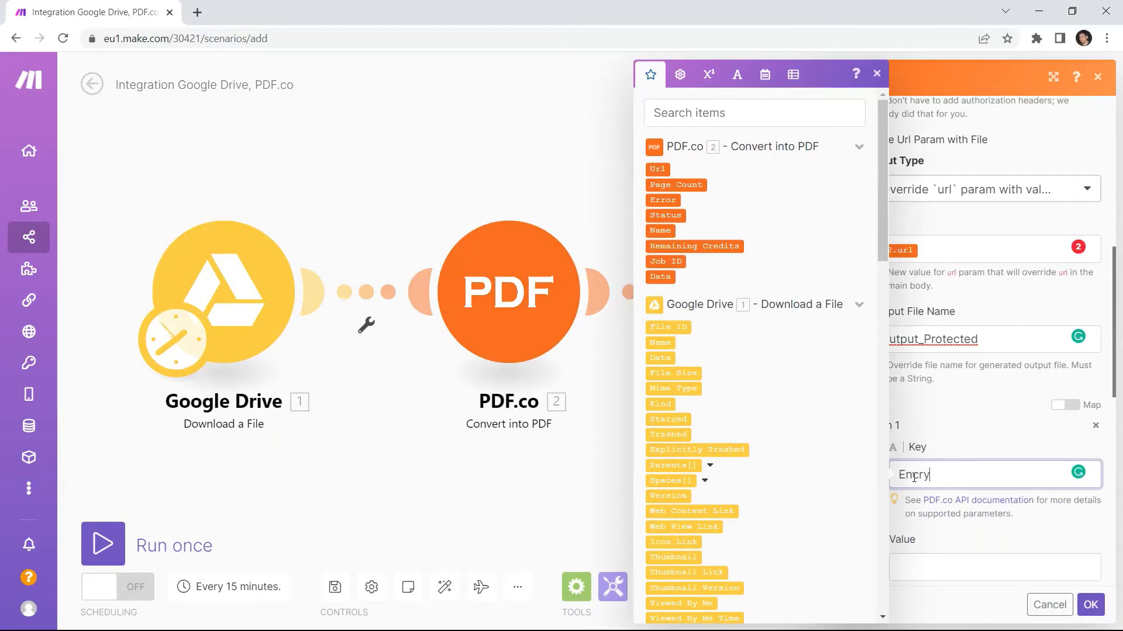
text(ptionA)
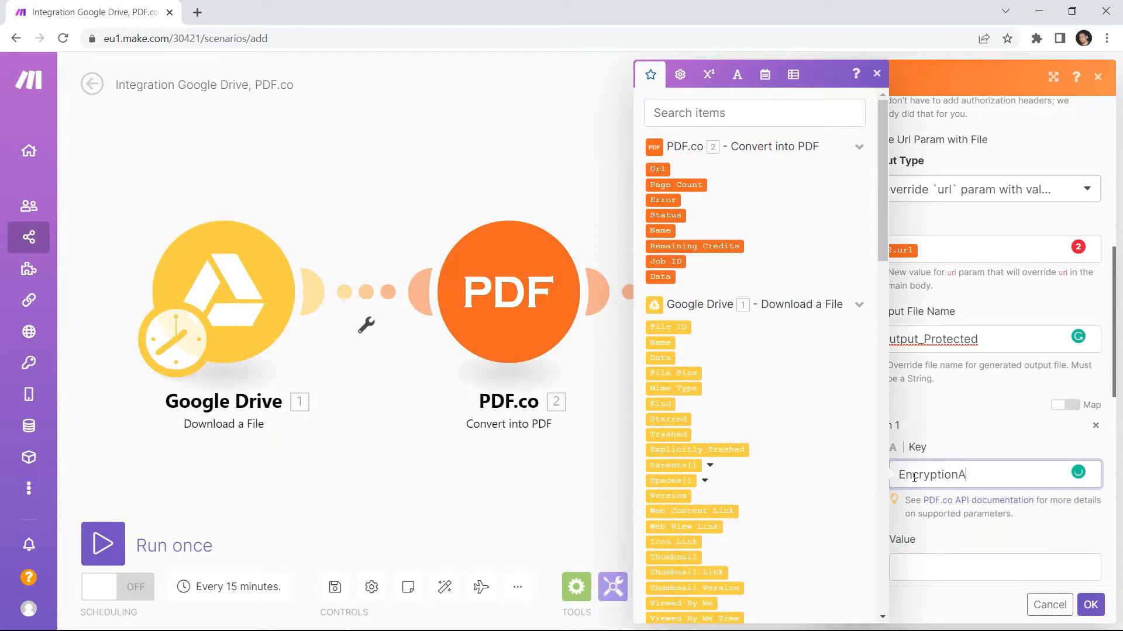
text(lgorithm)
click(995, 567)
text(AES_)
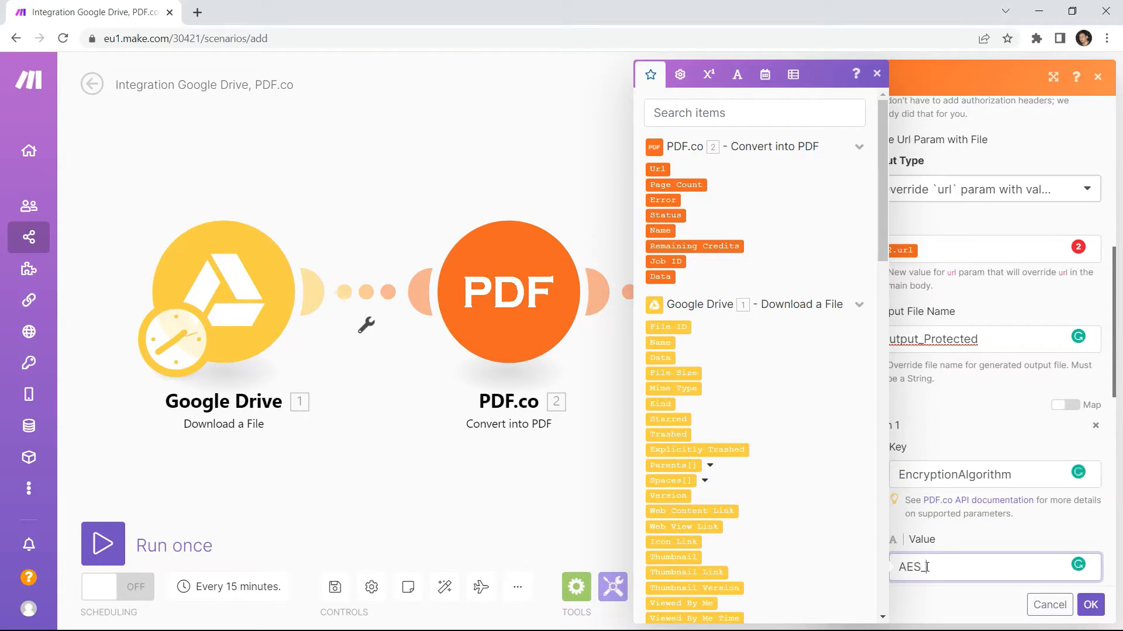
text(128bit)
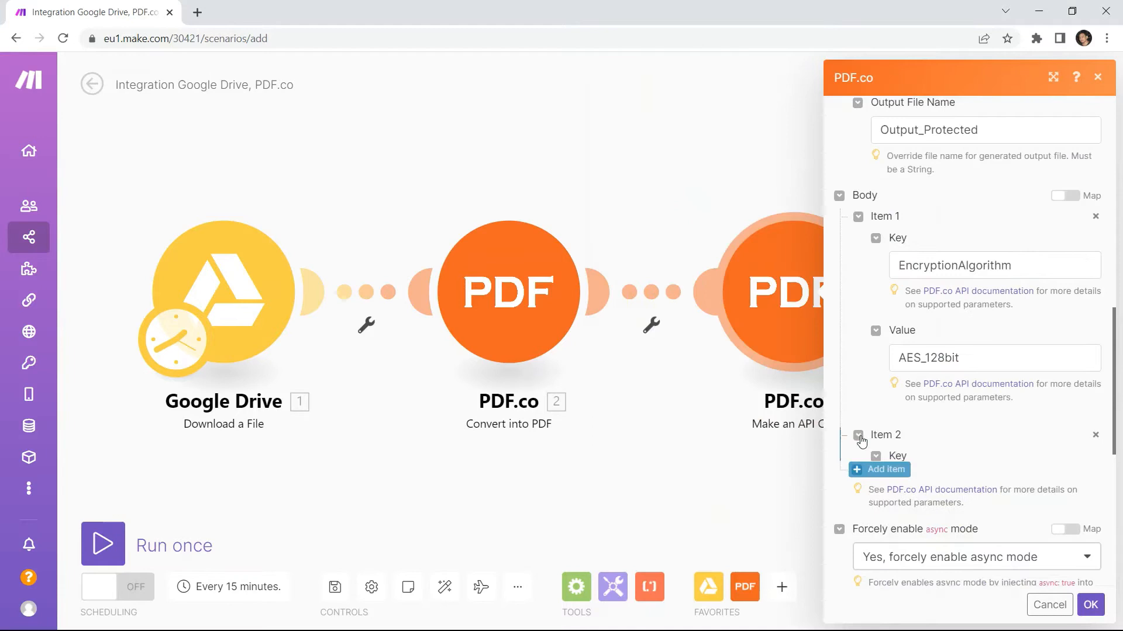
Step: Fill body Item 2 with key AllowAssemblyDocument and value false
click(994, 483)
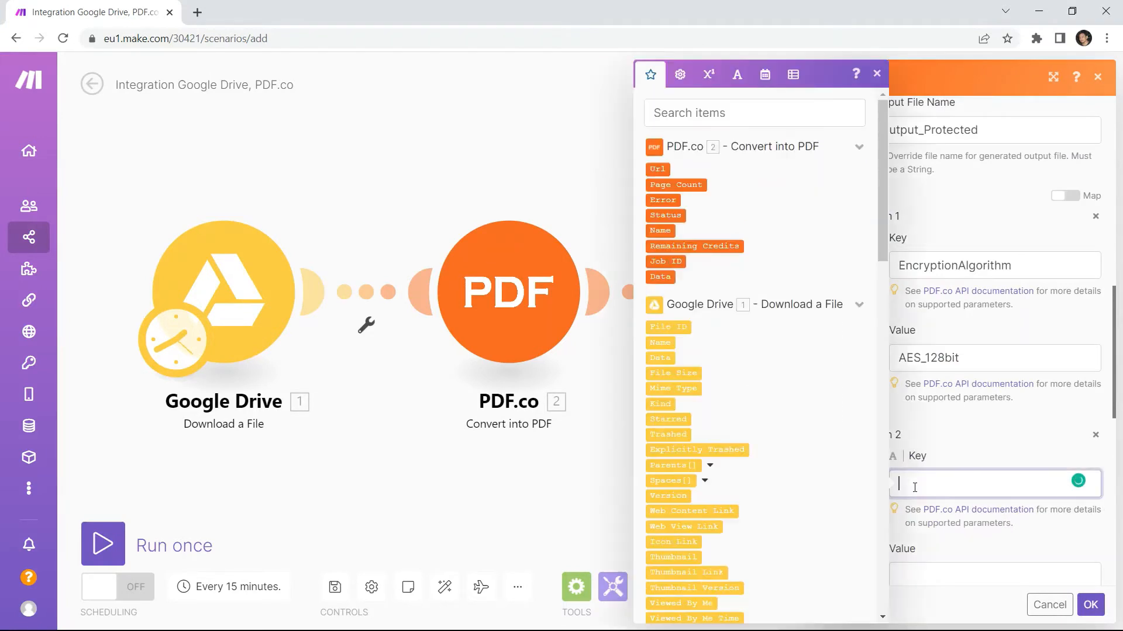
text(Allow)
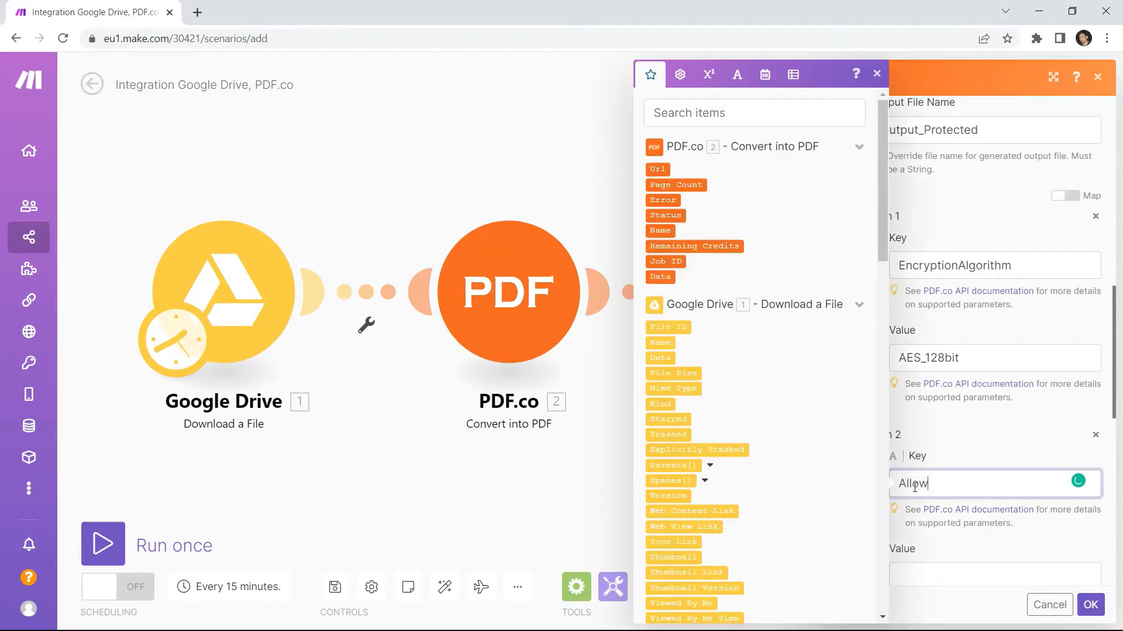
text(Assem)
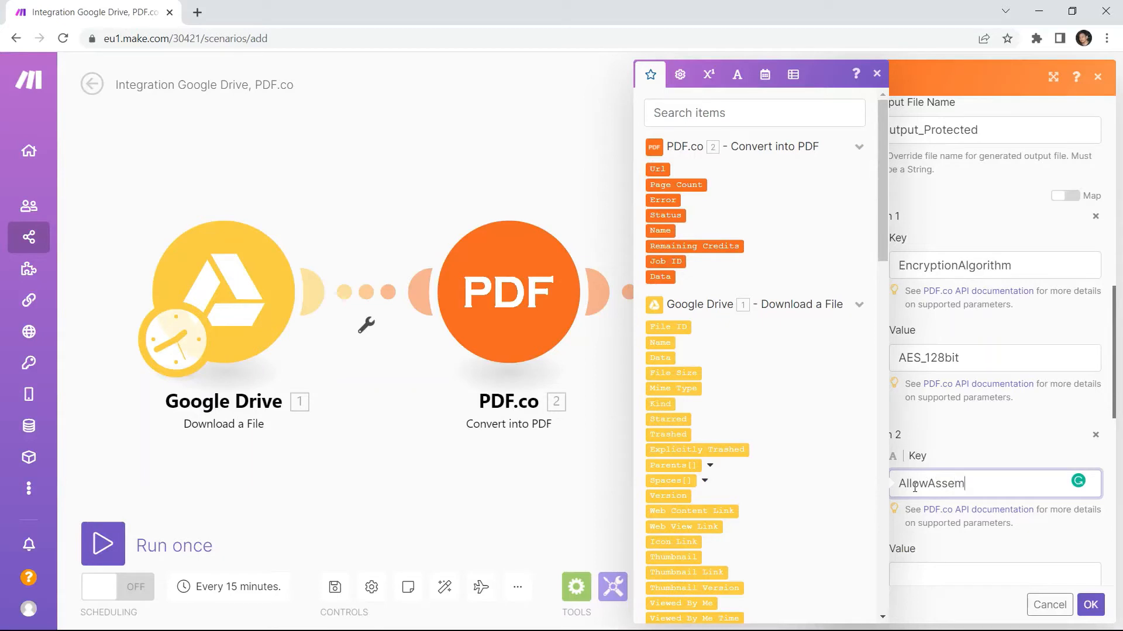
text(bly)
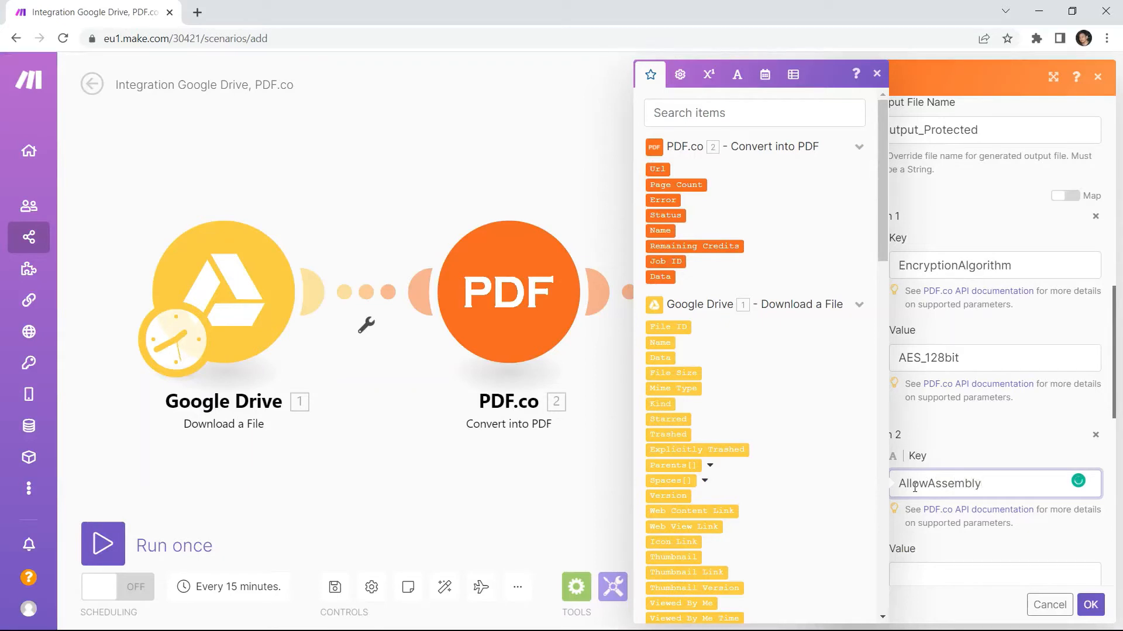
text(Docume)
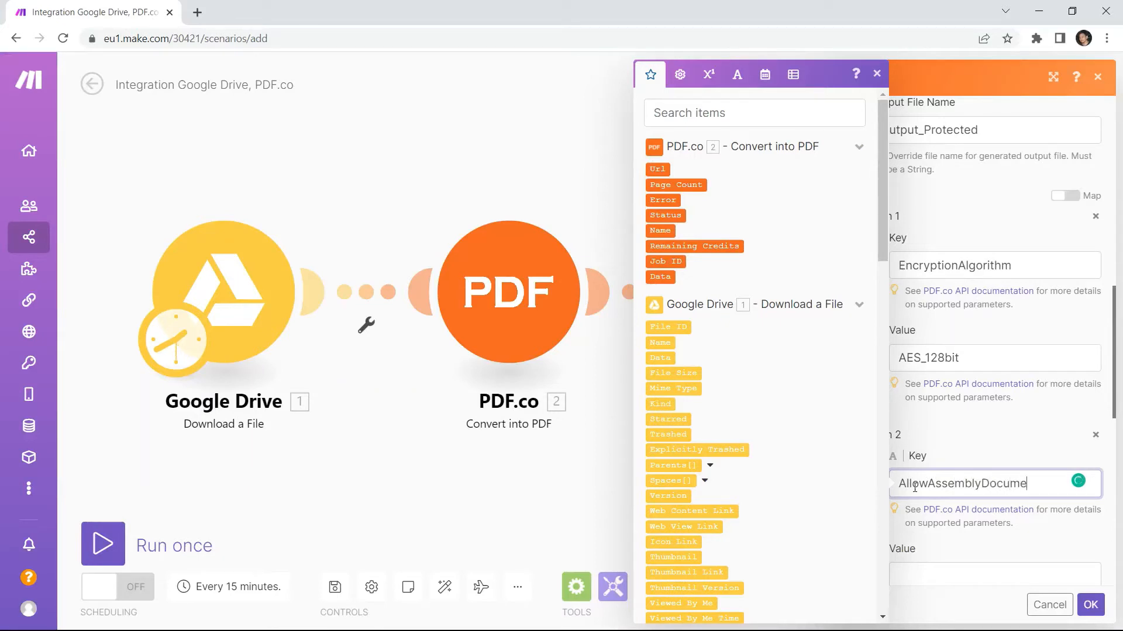
text(false)
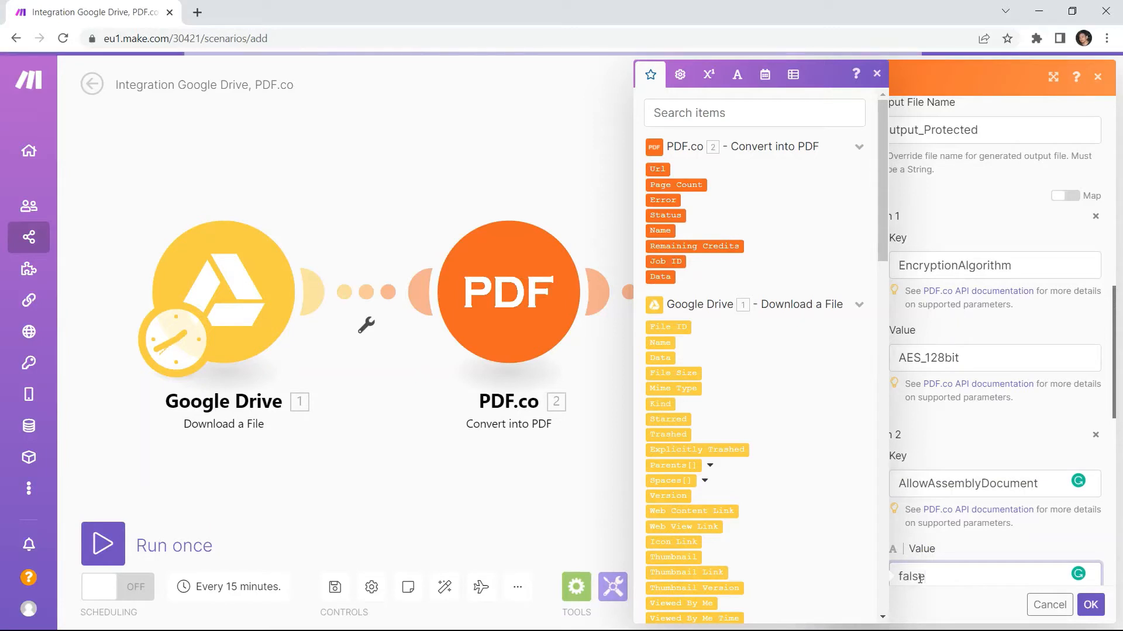
scroll(down, 3)
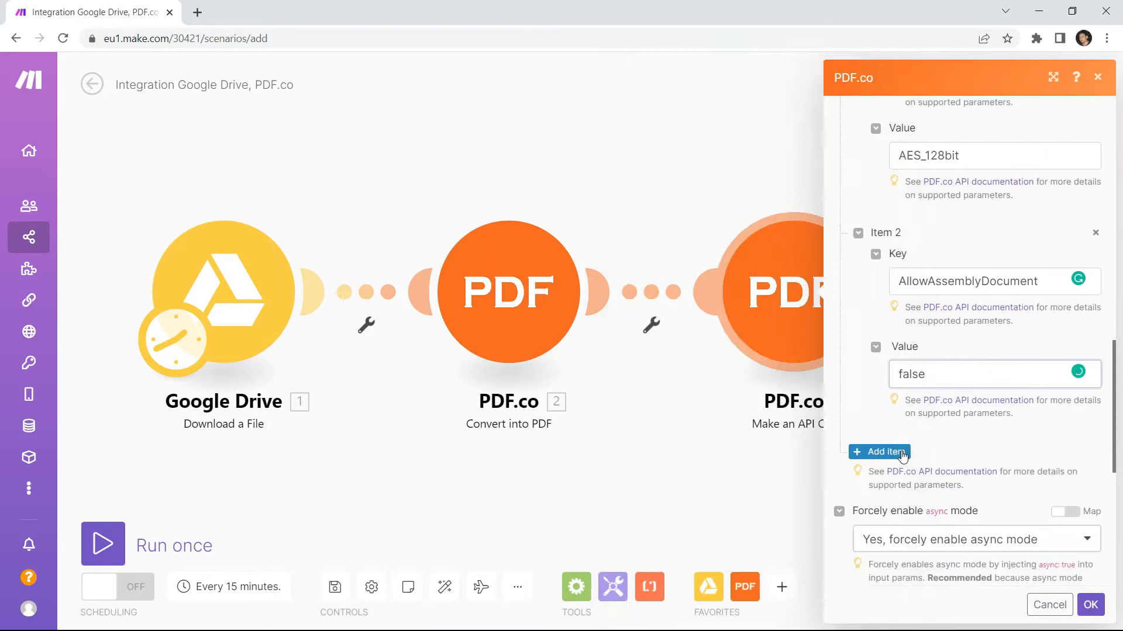
Step: Add body Item 3 with key AllowPrintDocument and value false
click(878, 451)
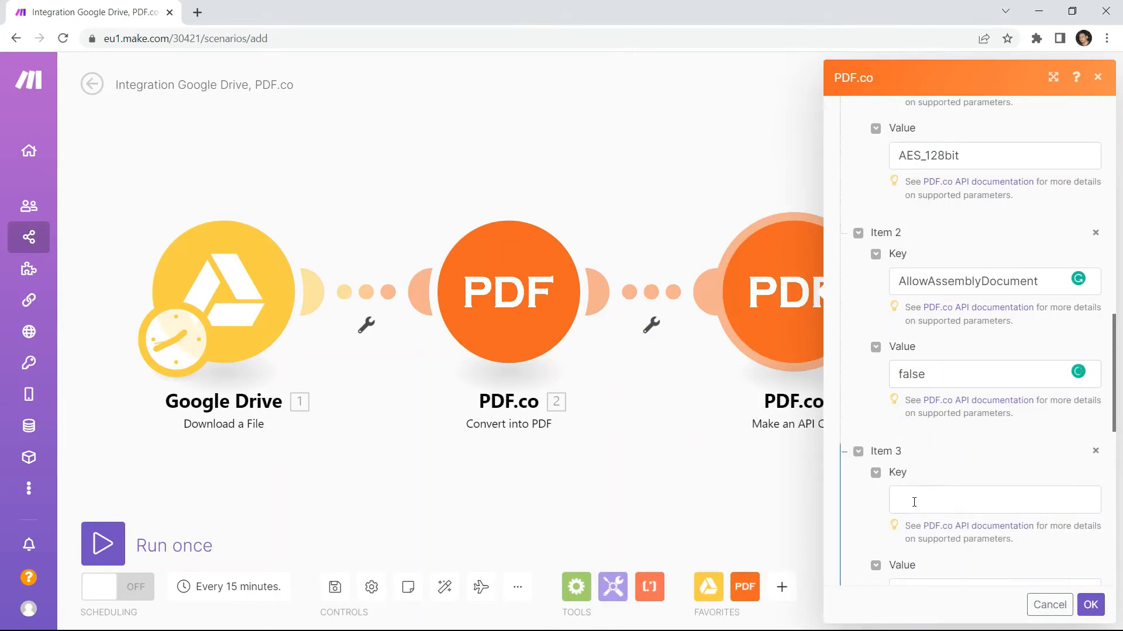
text(All)
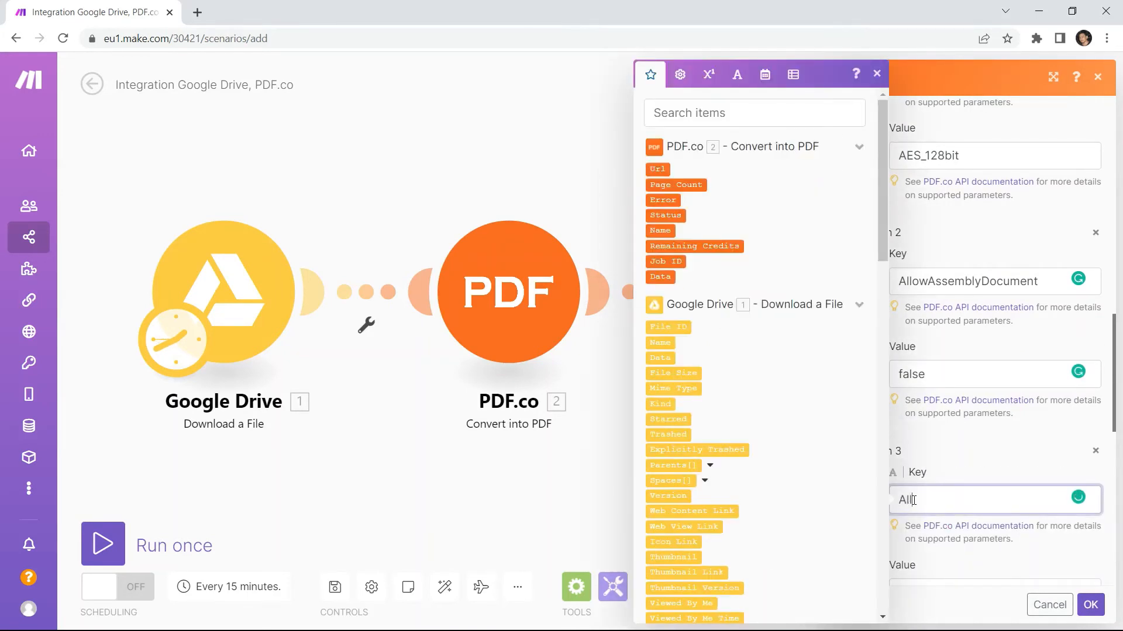
text(owPrint)
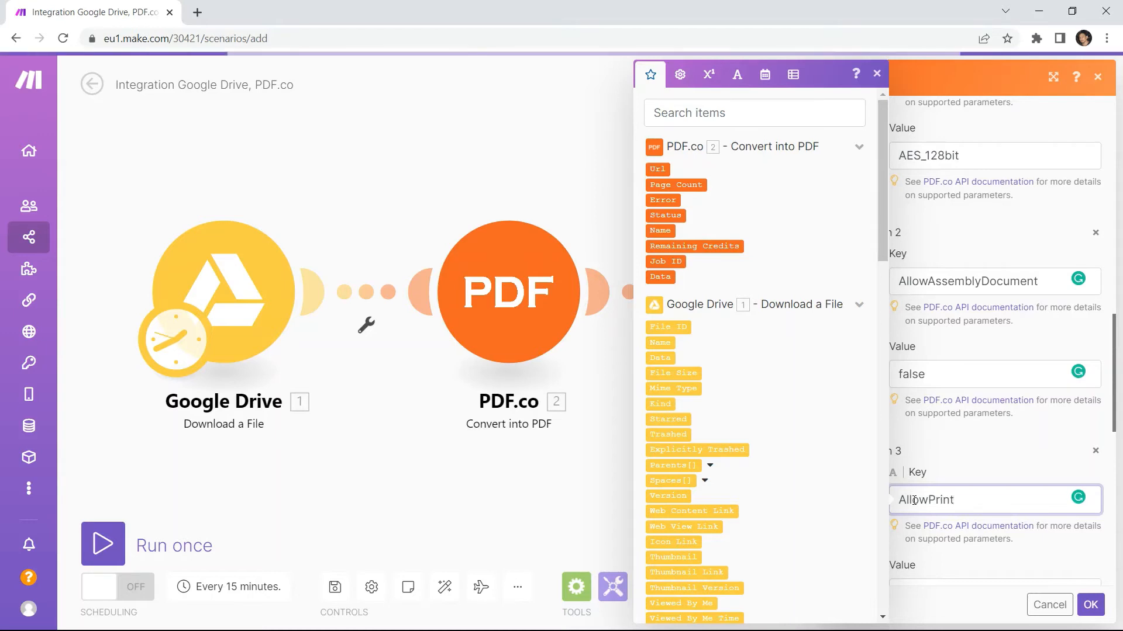
text(Docume)
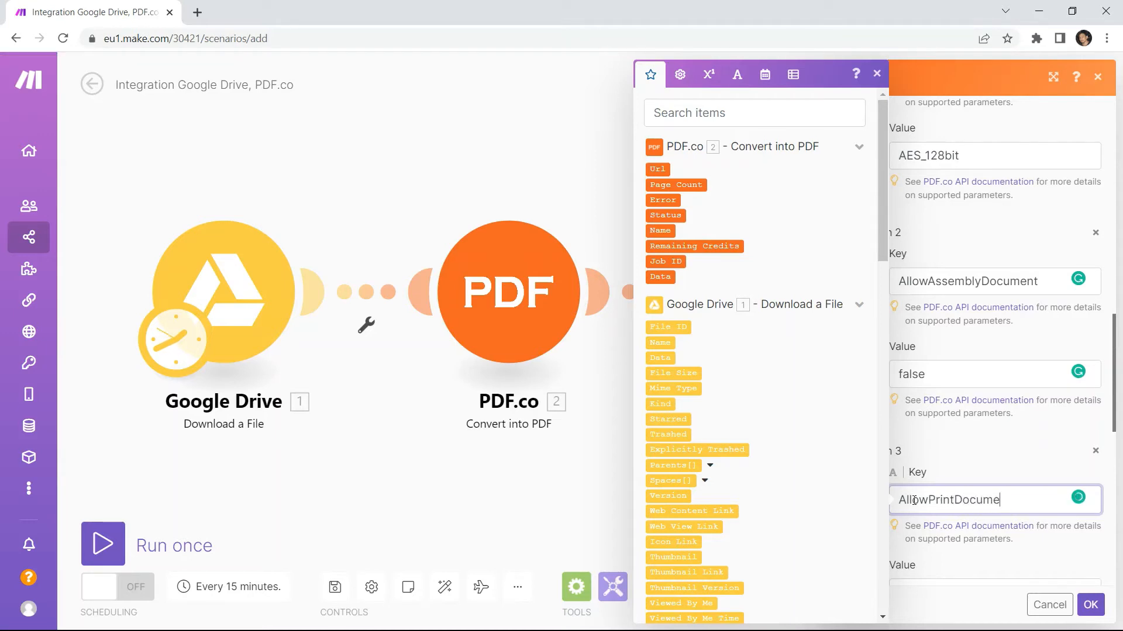
text(fa)
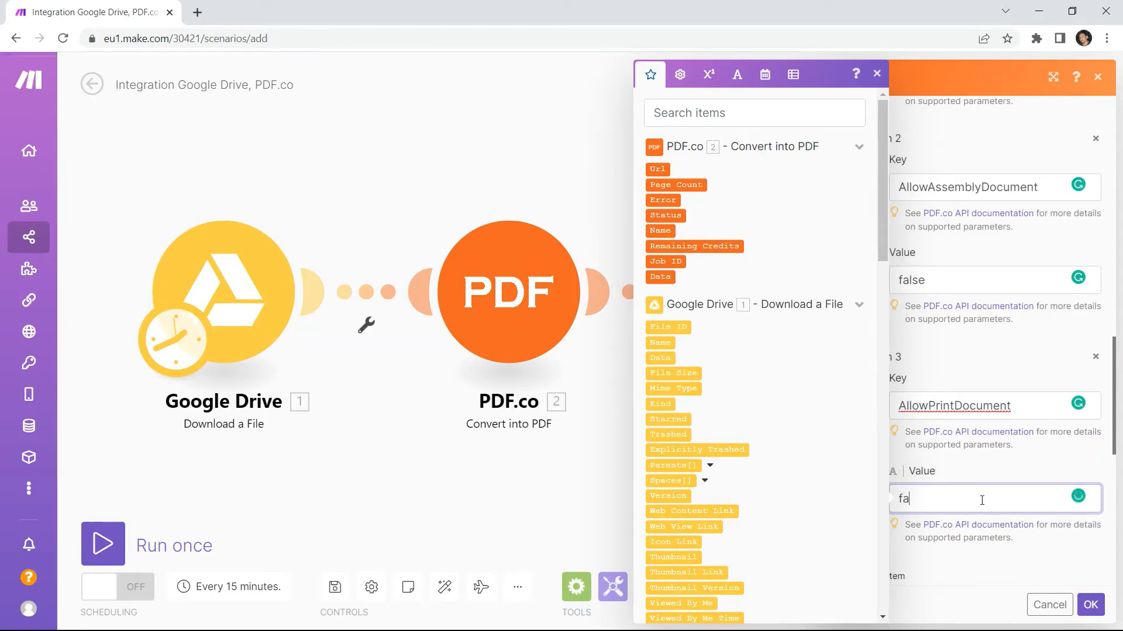
text(lse)
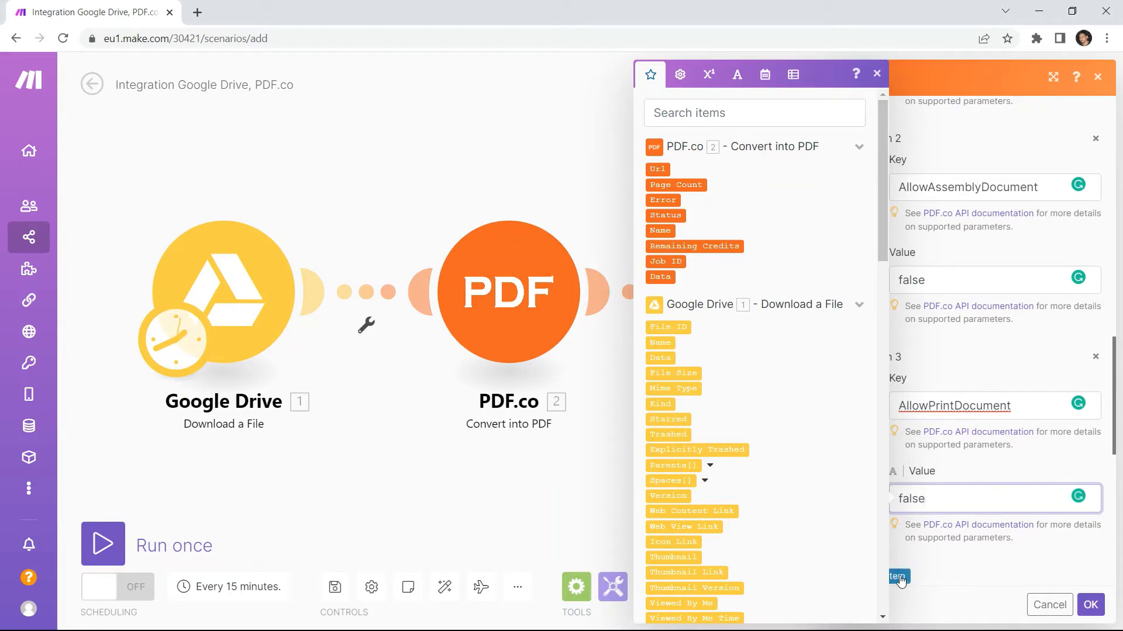
Step: Add body Item 4 with key AllowFillForms and value false
click(899, 576)
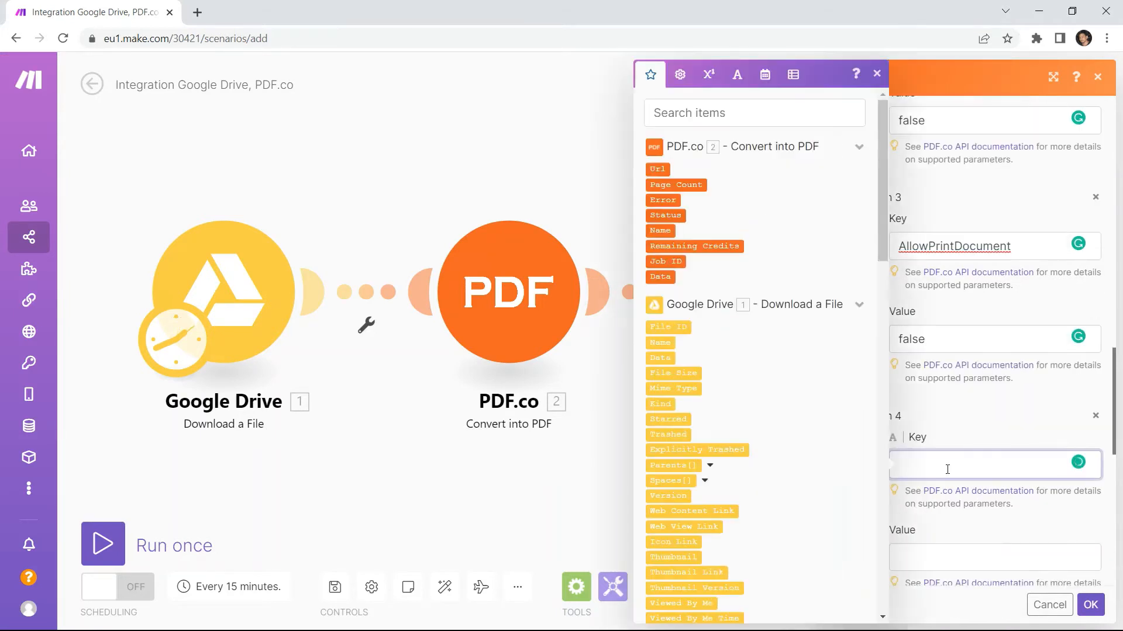
text(Allow)
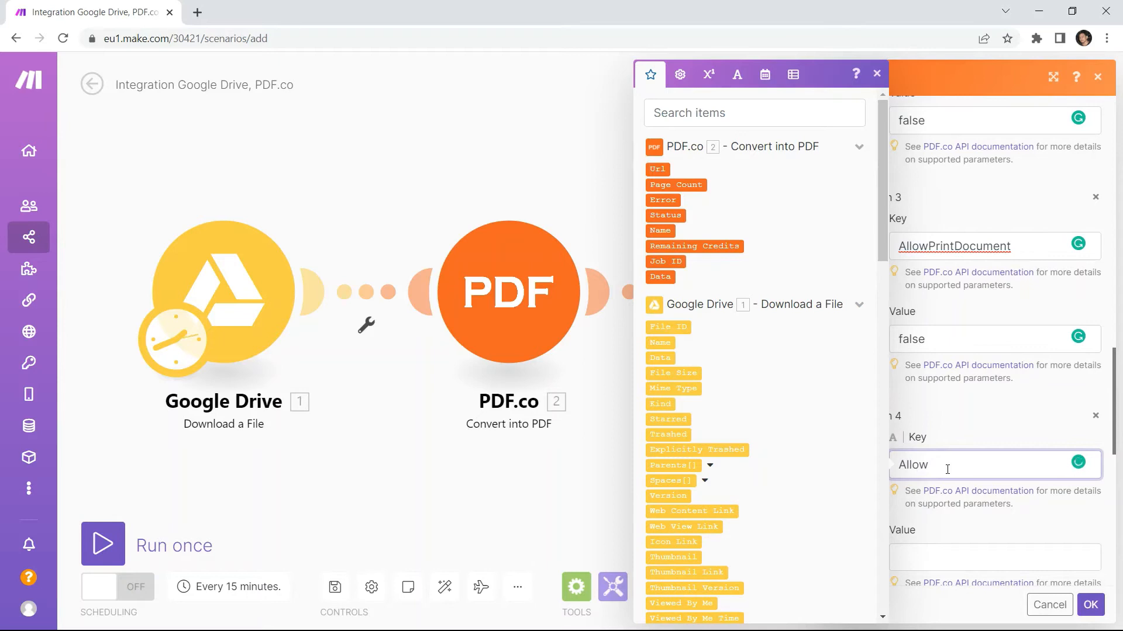
text(FillForms)
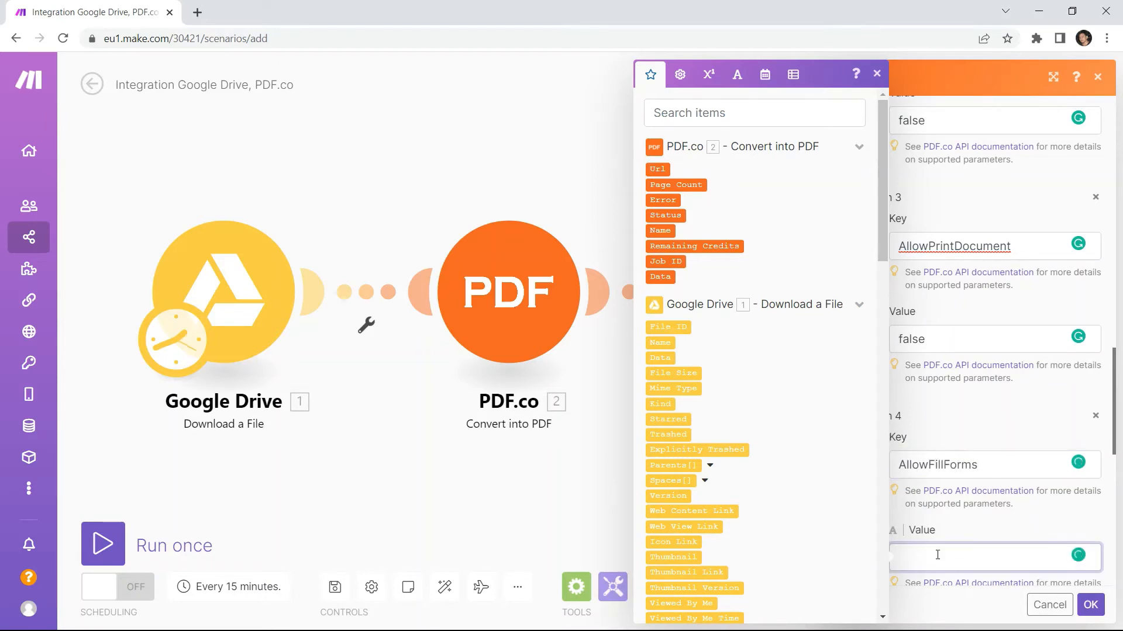
text(false)
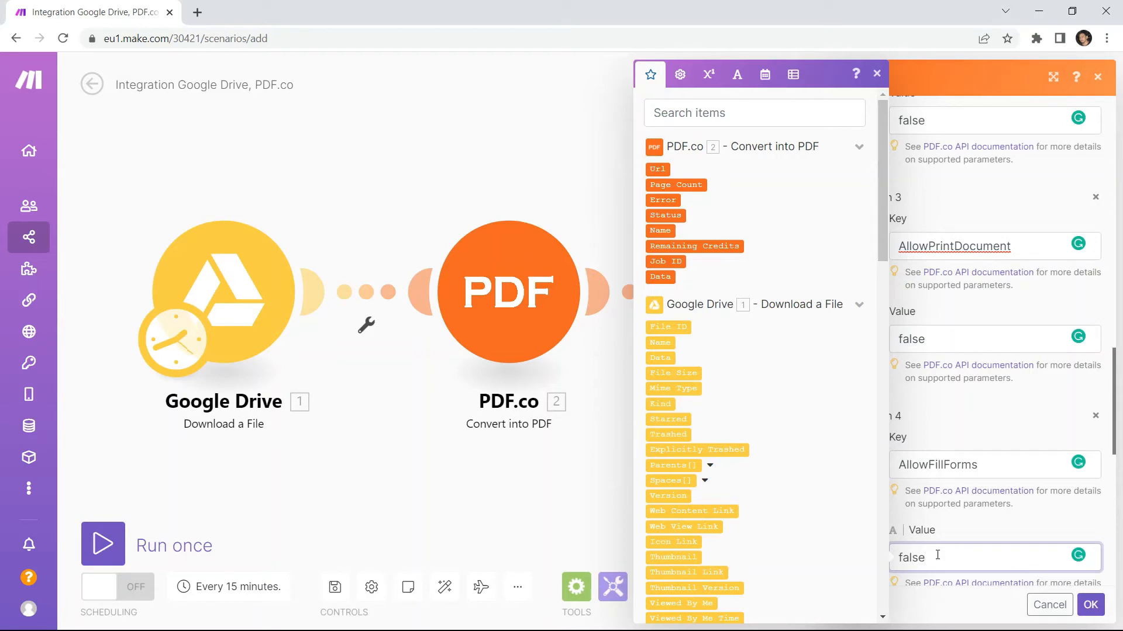
scroll(down, 3)
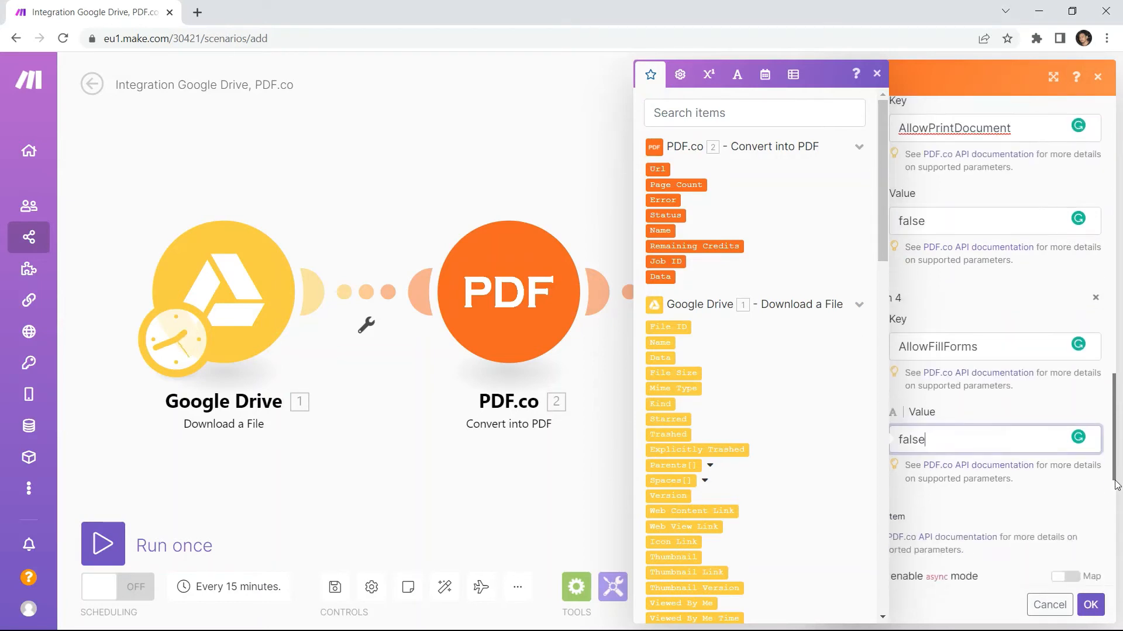
scroll(down, 3)
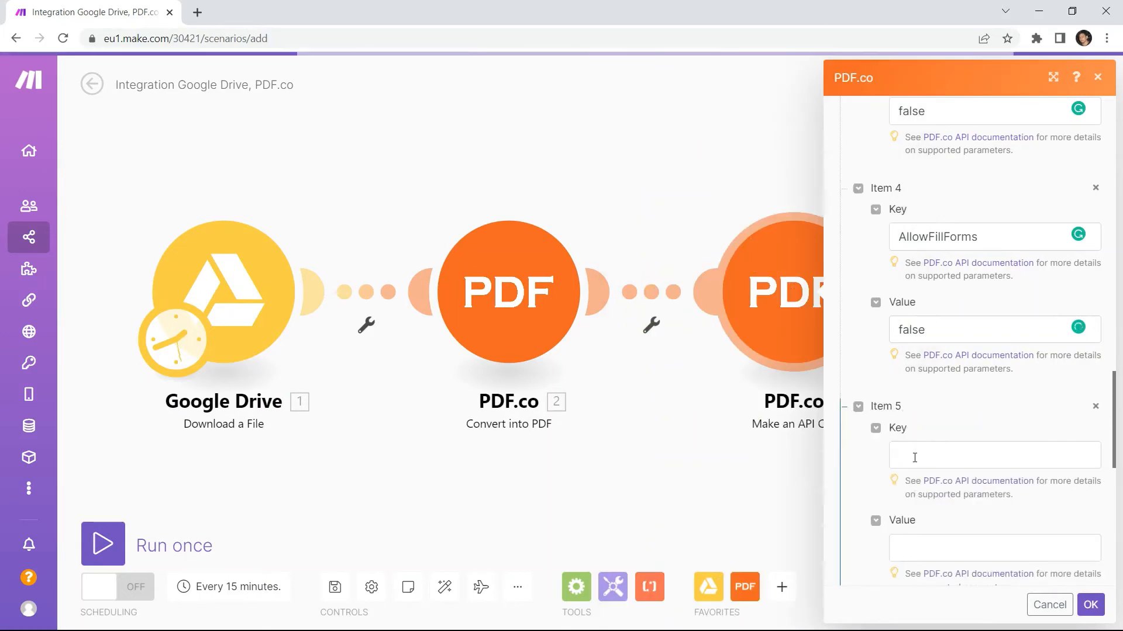
Step: Fill body Item 5 with key AllowModifyDocument and value false
text(AllowModi)
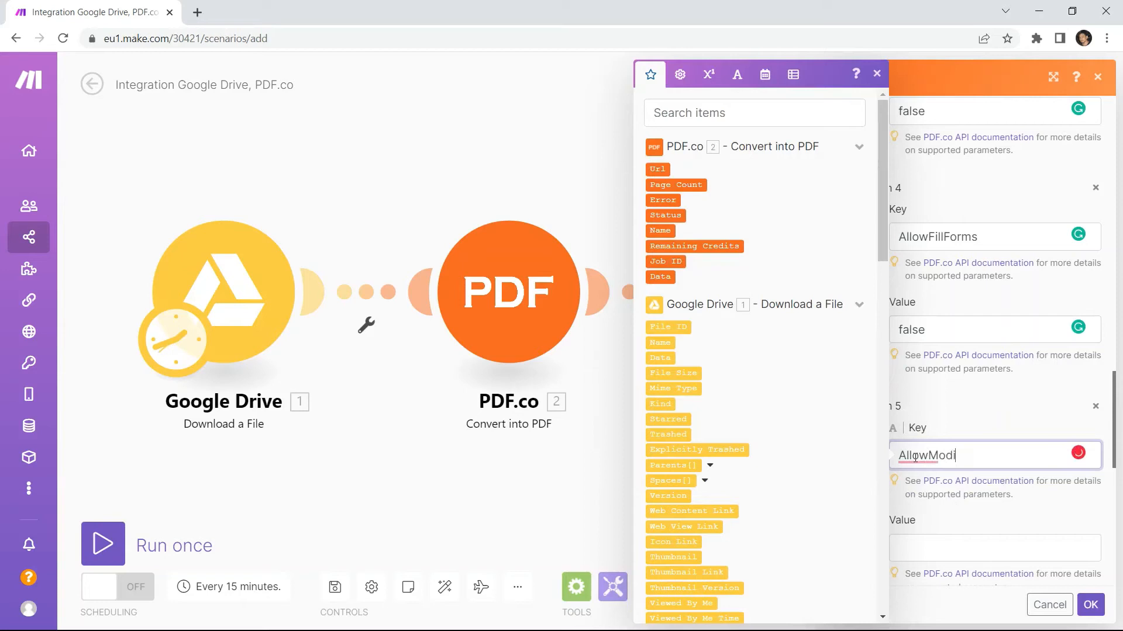
text(fyDocument)
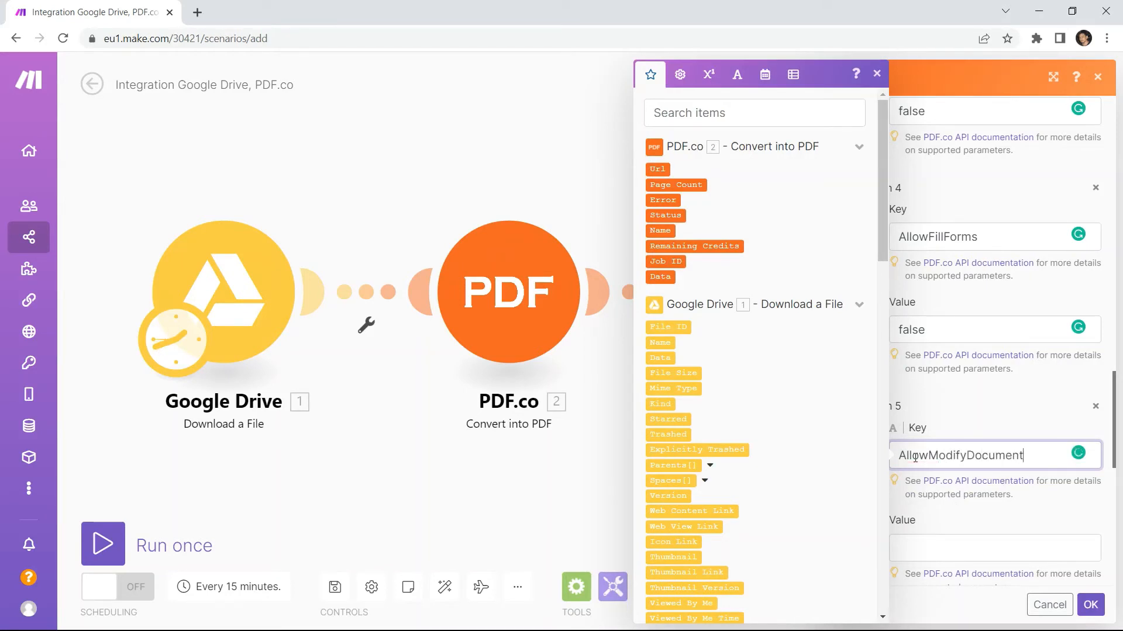
text(false)
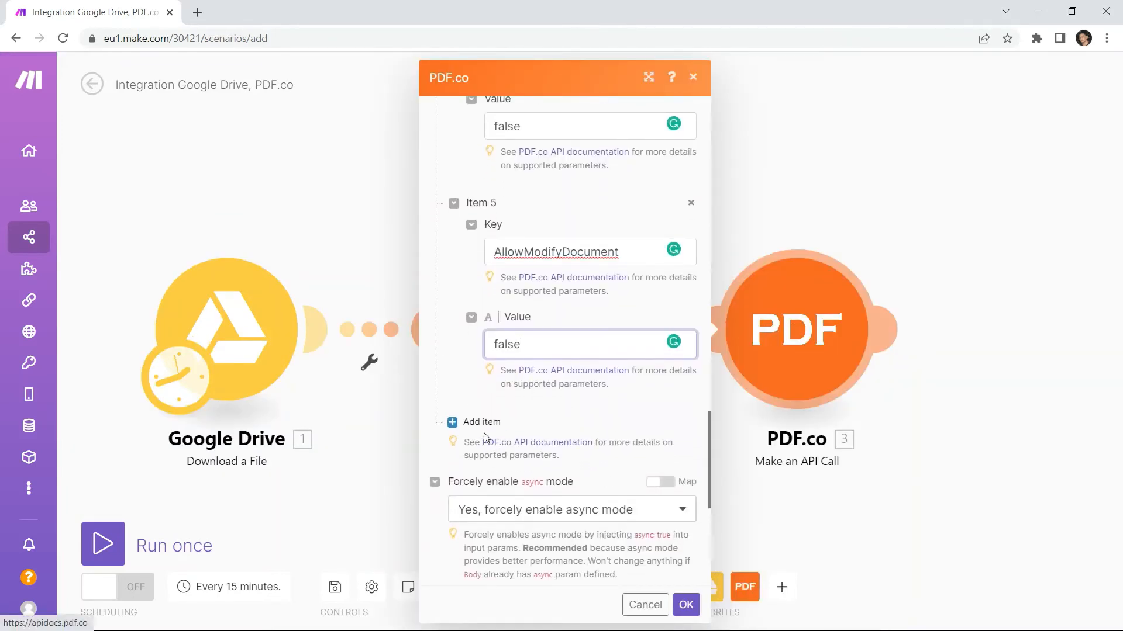
Step: Add body Item 6 with key AllowContentExtraction and value false
click(478, 423)
text(AllowCon)
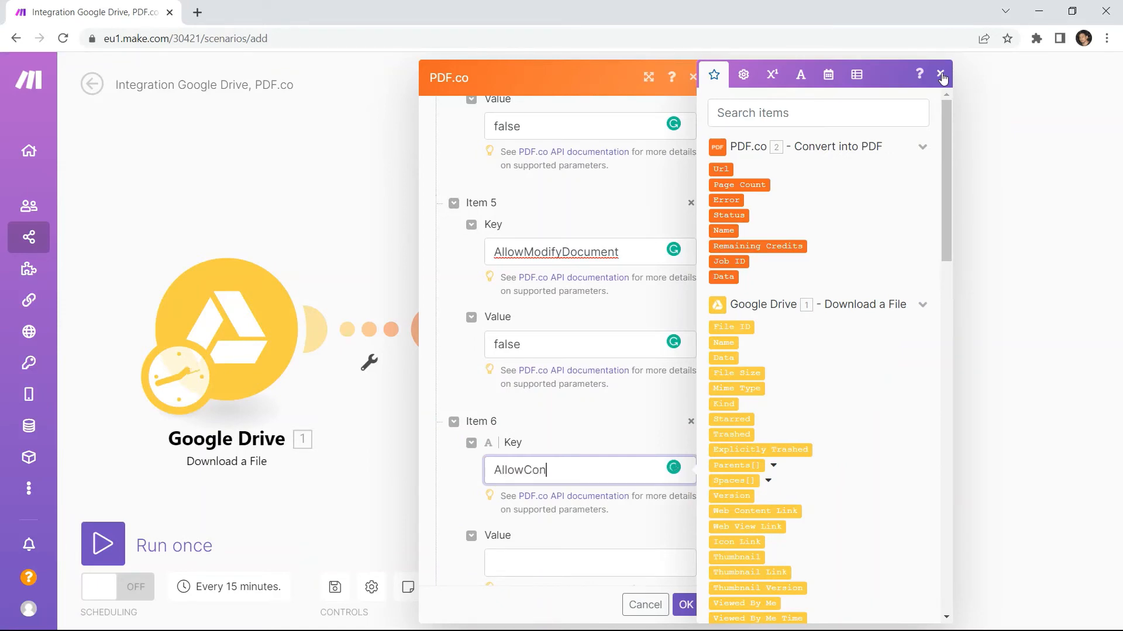
text(tentEx)
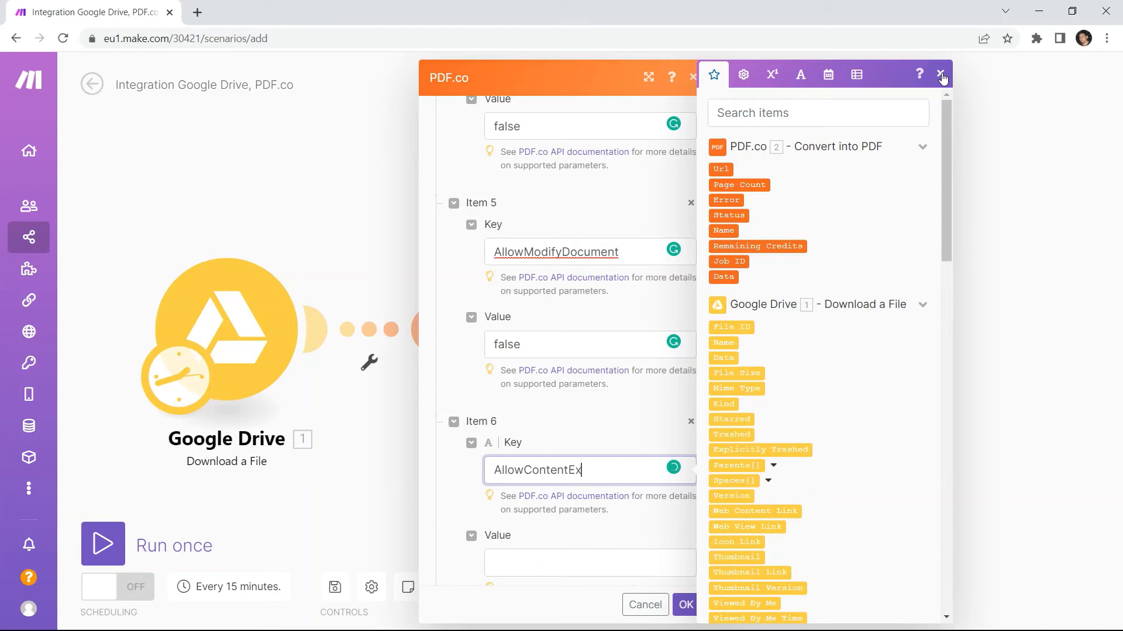
text(traction)
click(591, 563)
text(false)
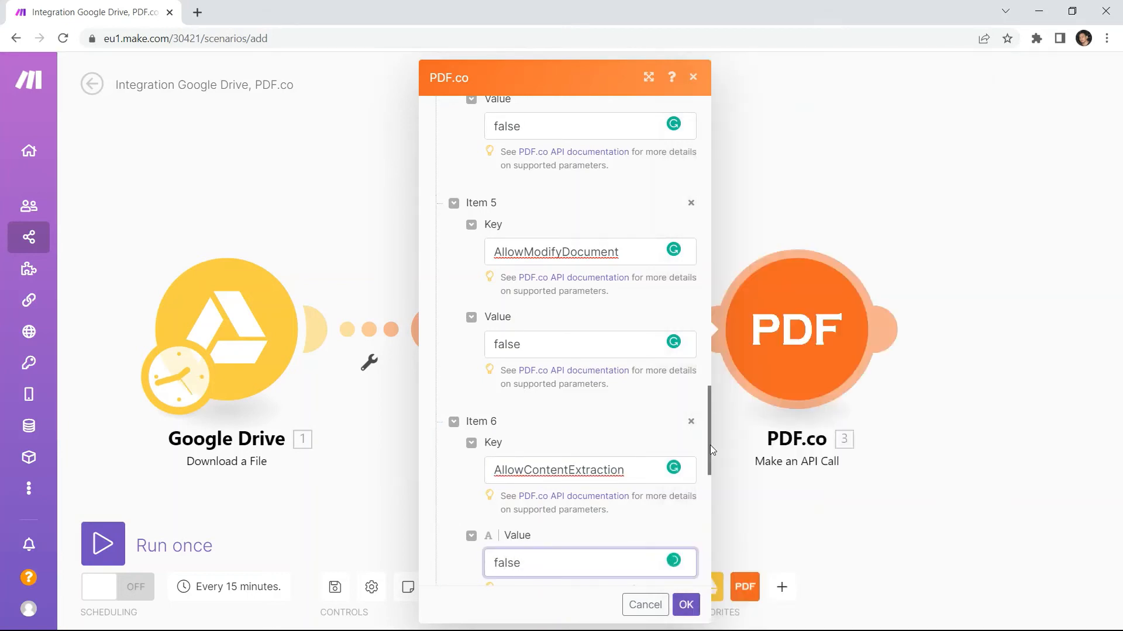
scroll(down, 3)
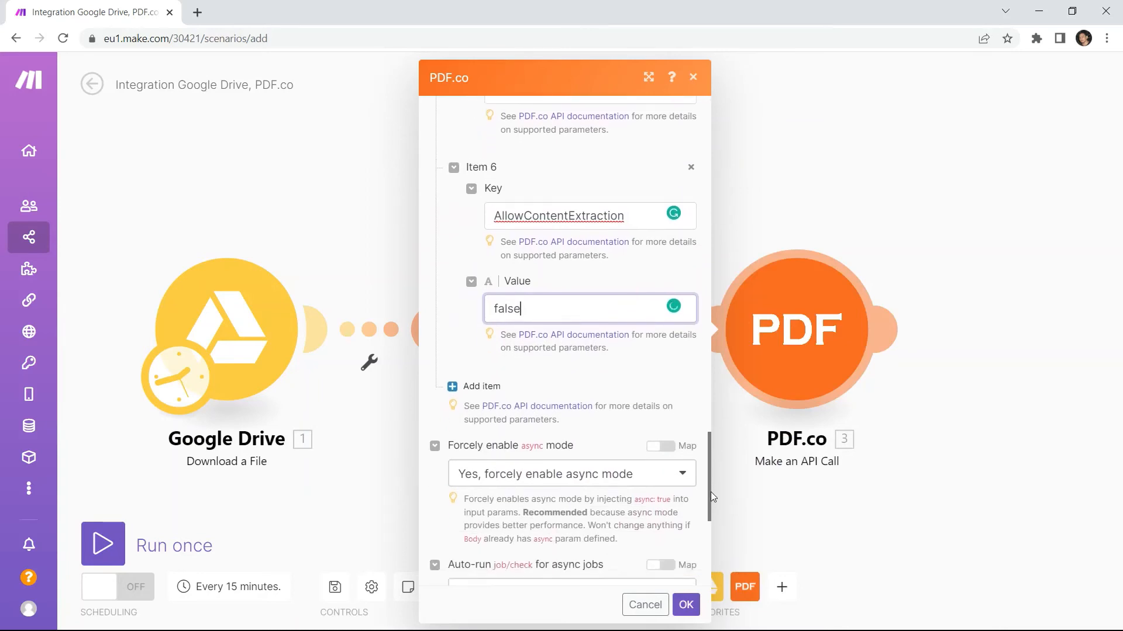
Step: Add body Item 7 AllowModifyAnnotations set to false and save the API Call module
click(481, 386)
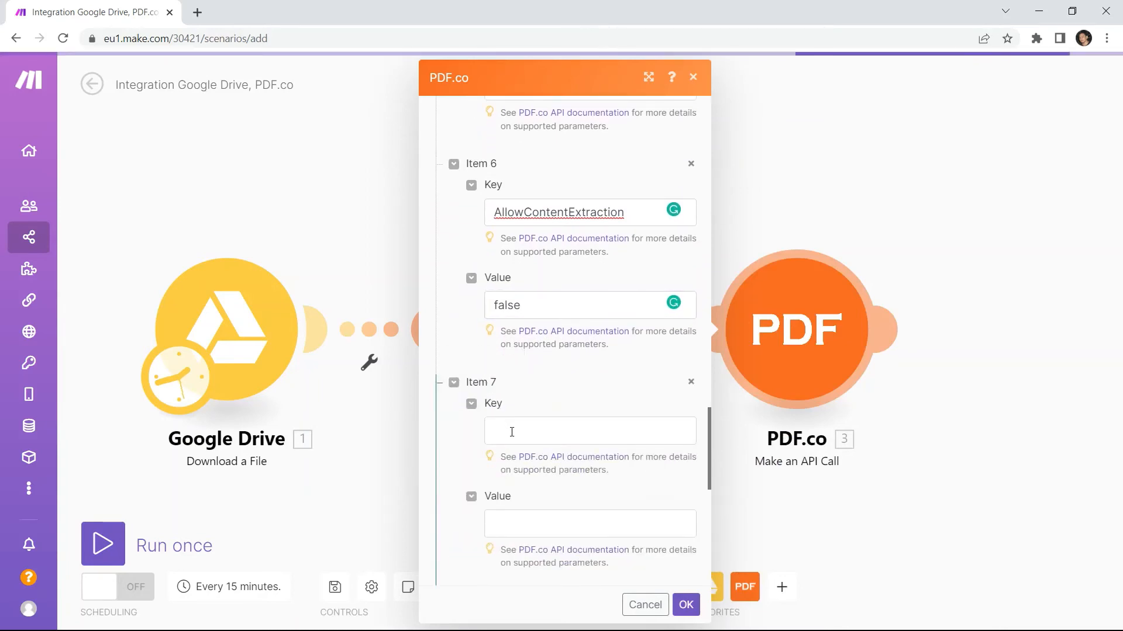
text(AllowModify)
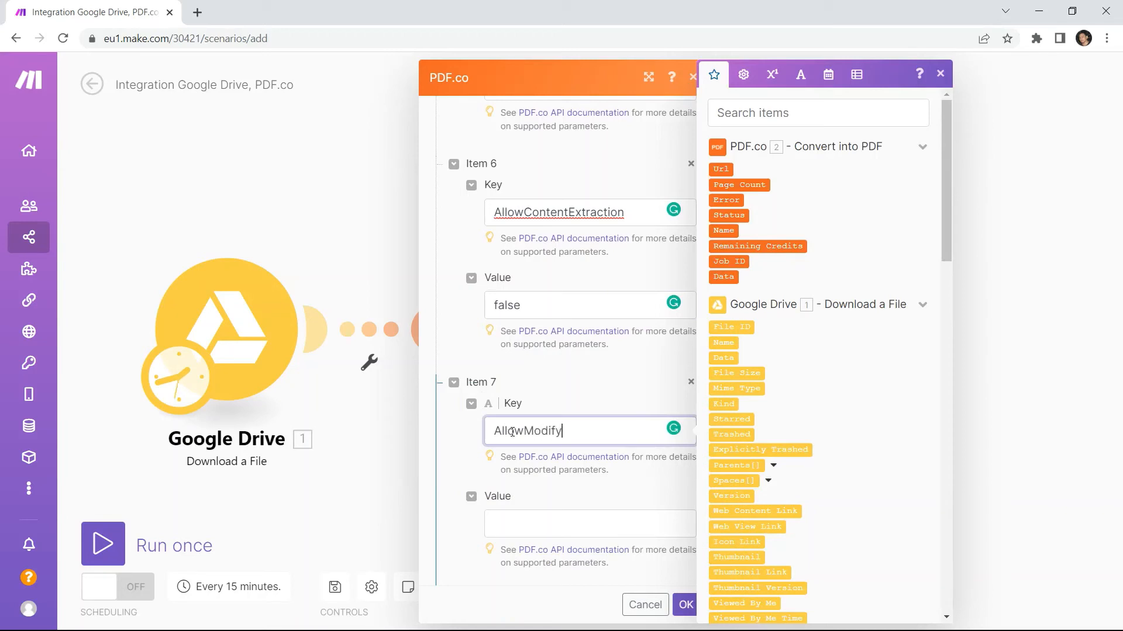
text(Annota)
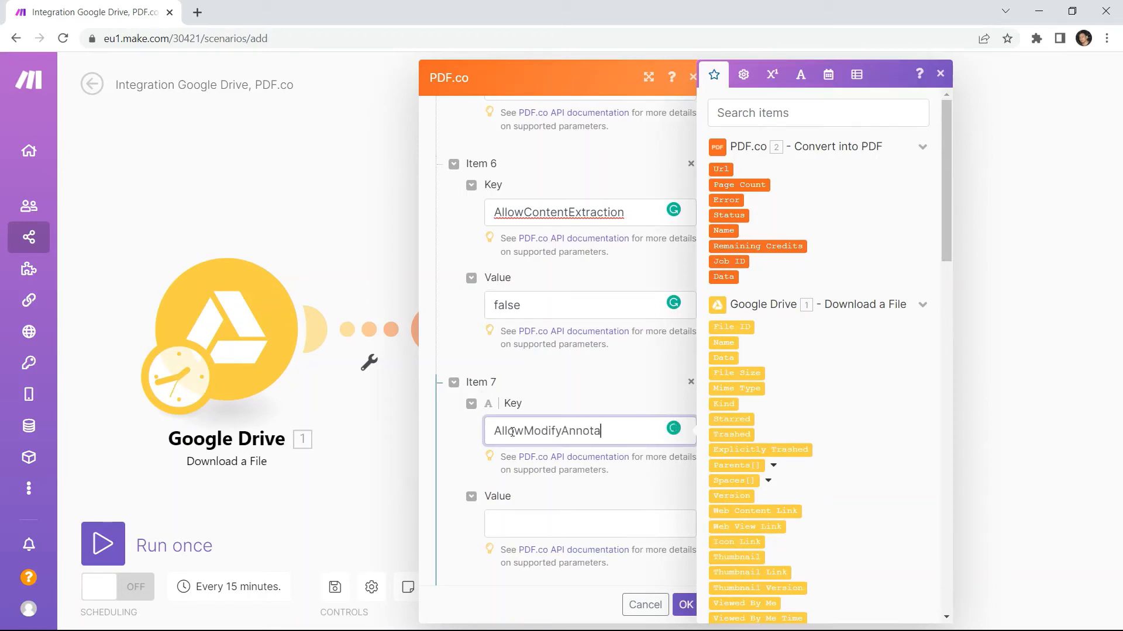
text(tions)
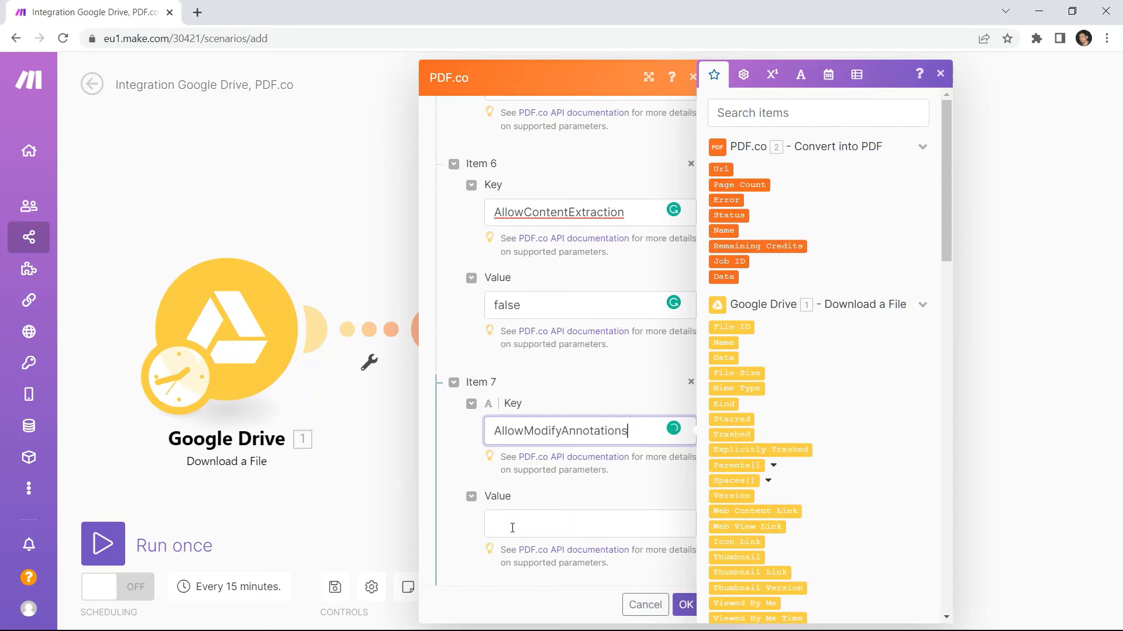
text(fals)
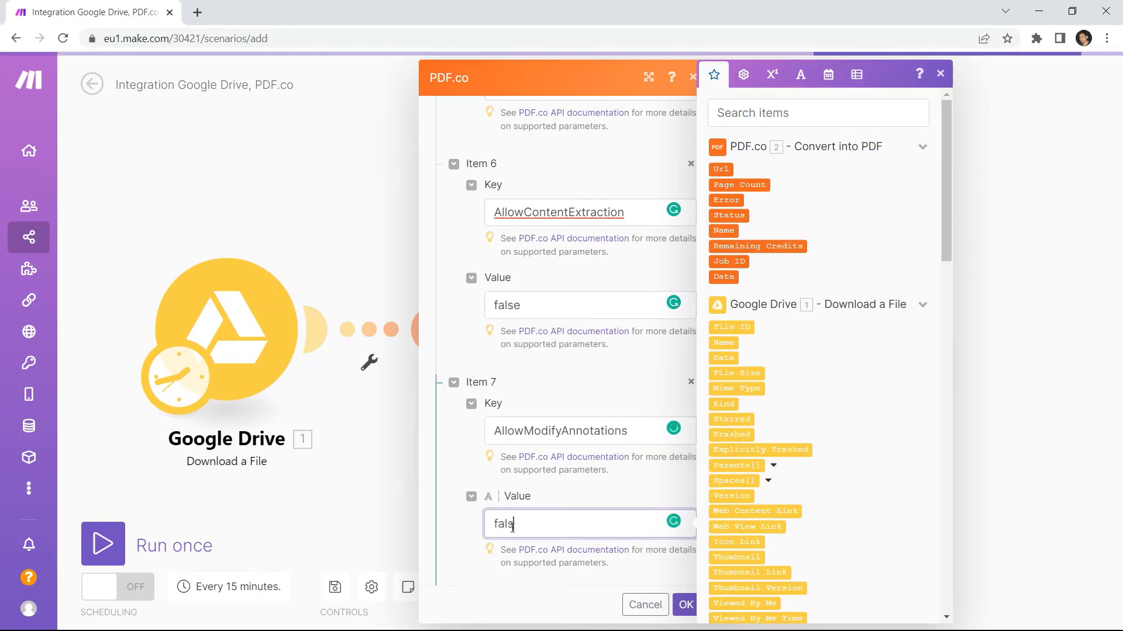
text(e)
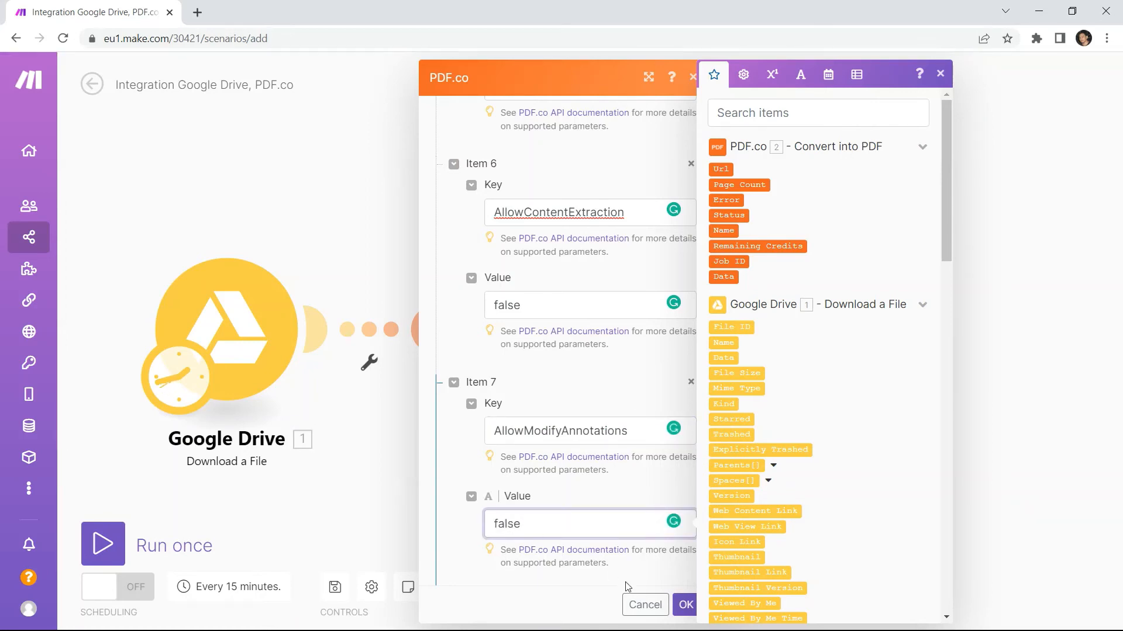
click(685, 604)
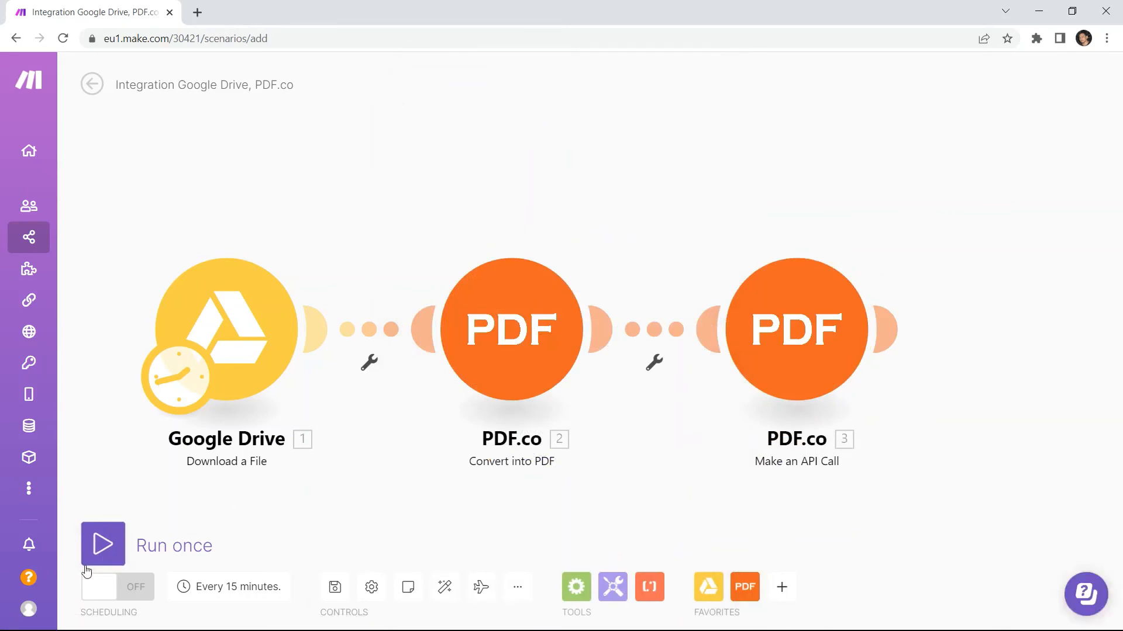
Step: Run the scenario once and open the generated output.pdf from the API call's results
click(103, 544)
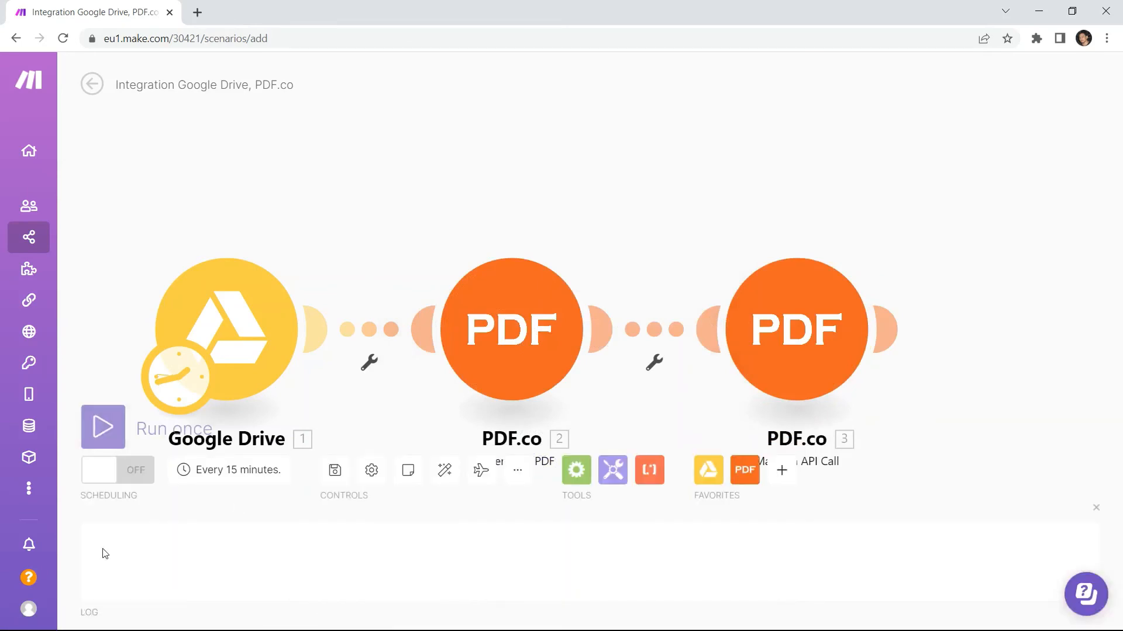
click(102, 427)
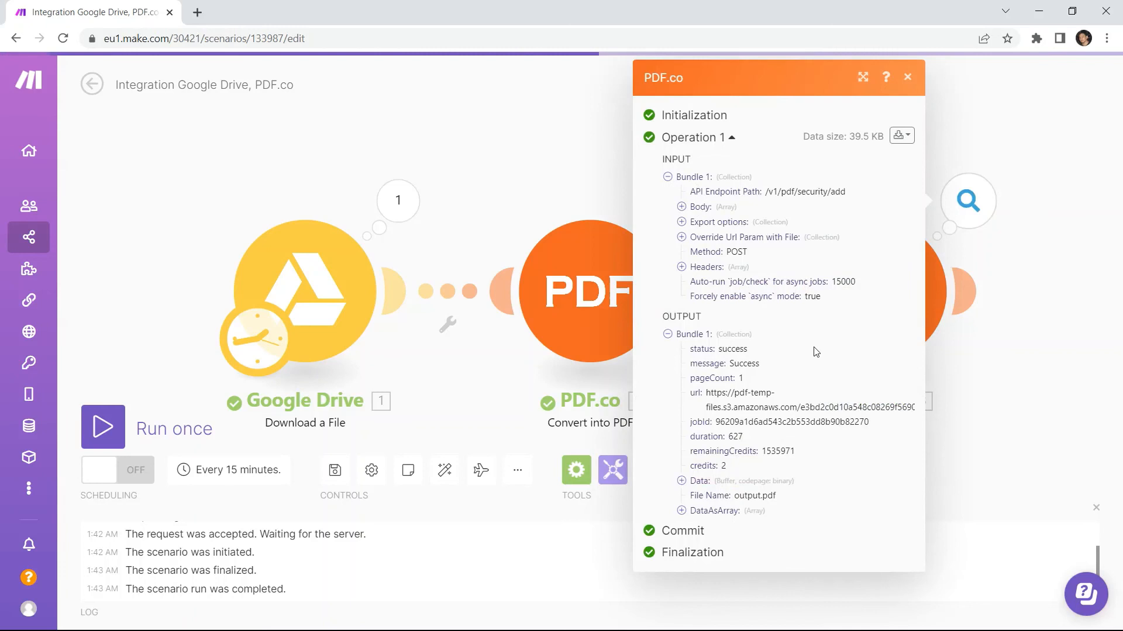
double_click(761, 393)
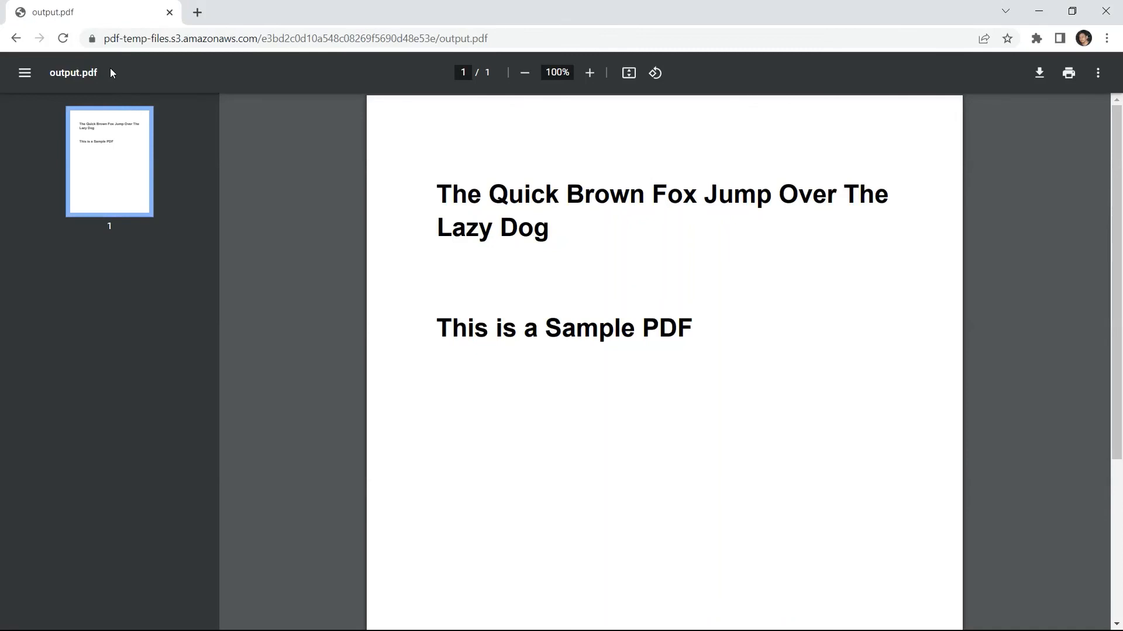
mouse_move(50, 77)
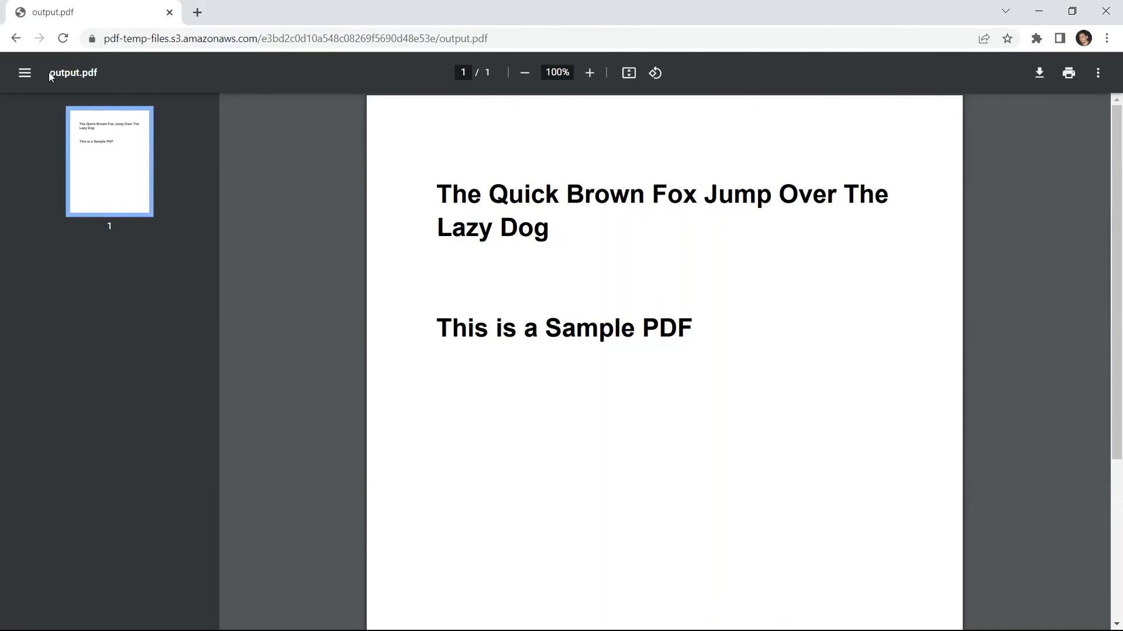
mouse_move(346, 103)
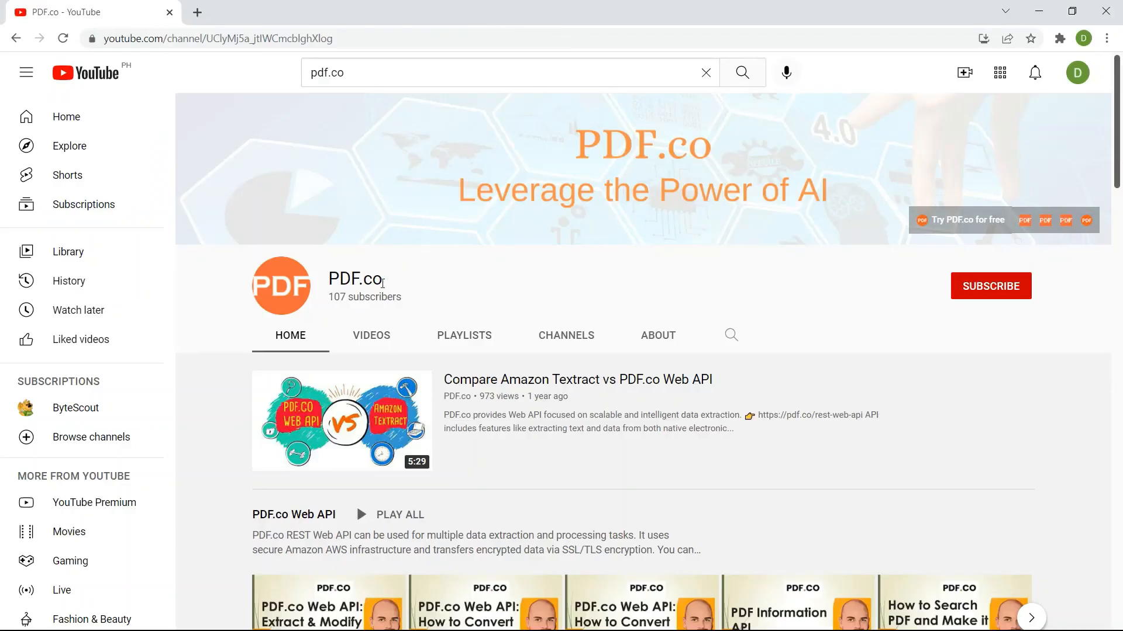
mouse_move(355, 279)
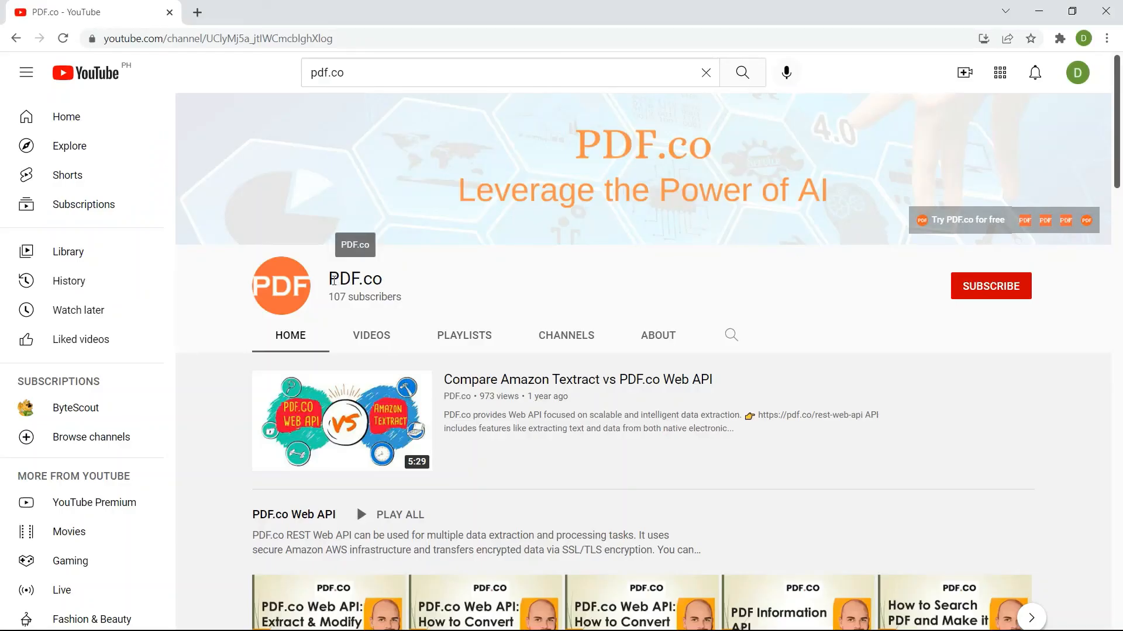